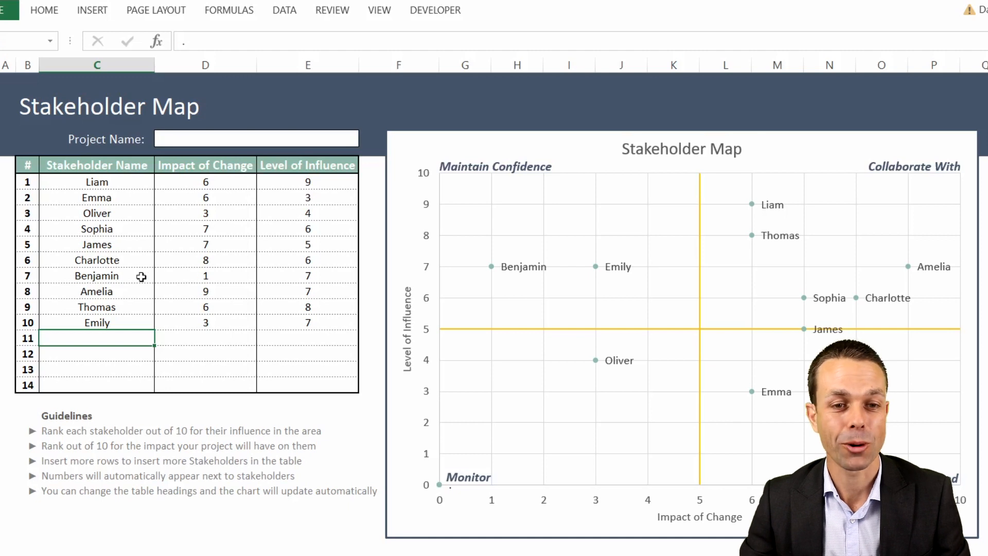
pyautogui.moveTo(90, 294)
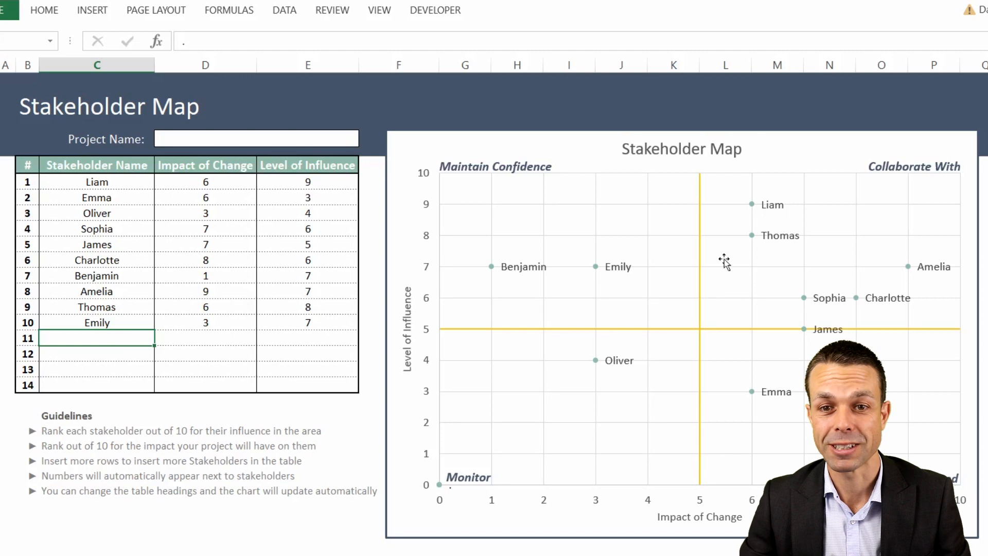
pyautogui.moveTo(727, 333)
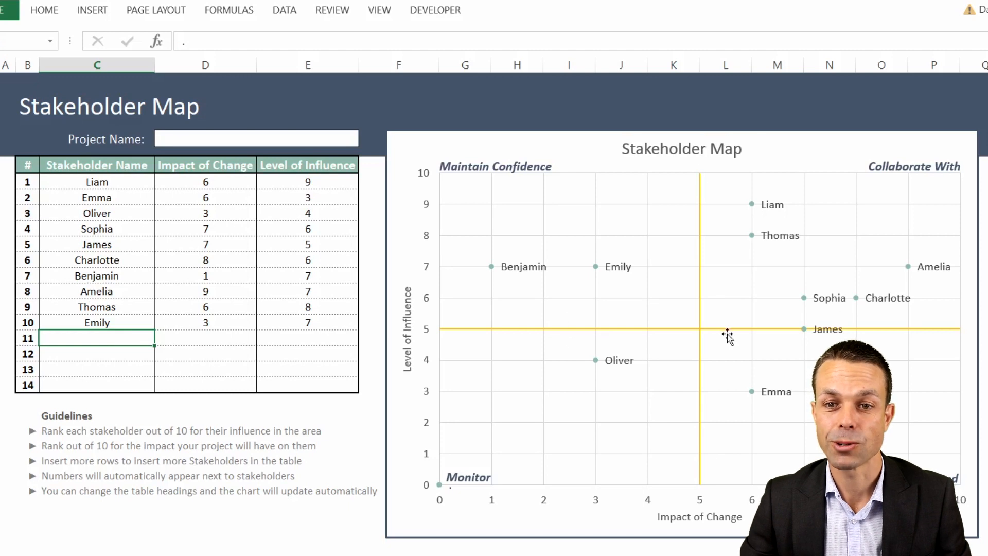
# Step: Enter Extra Person with impact 4 and influence 8 in the table's empty eleventh row
pyautogui.click(727, 333)
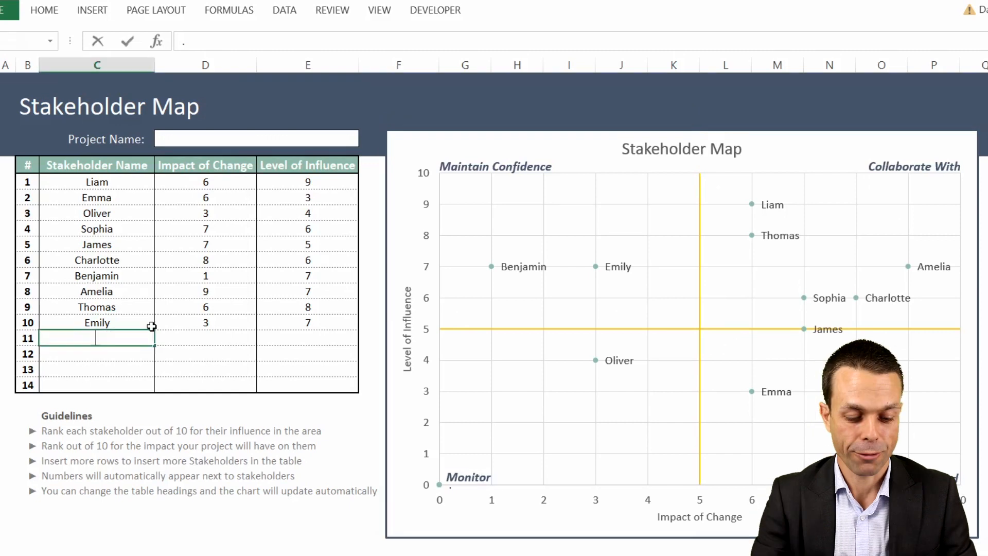
pyautogui.write('8')
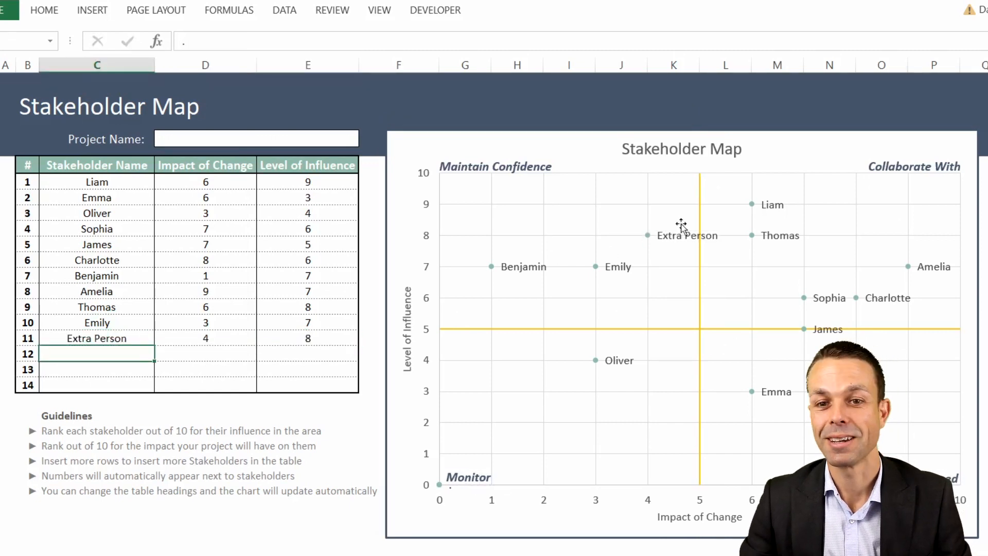
pyautogui.moveTo(677, 235)
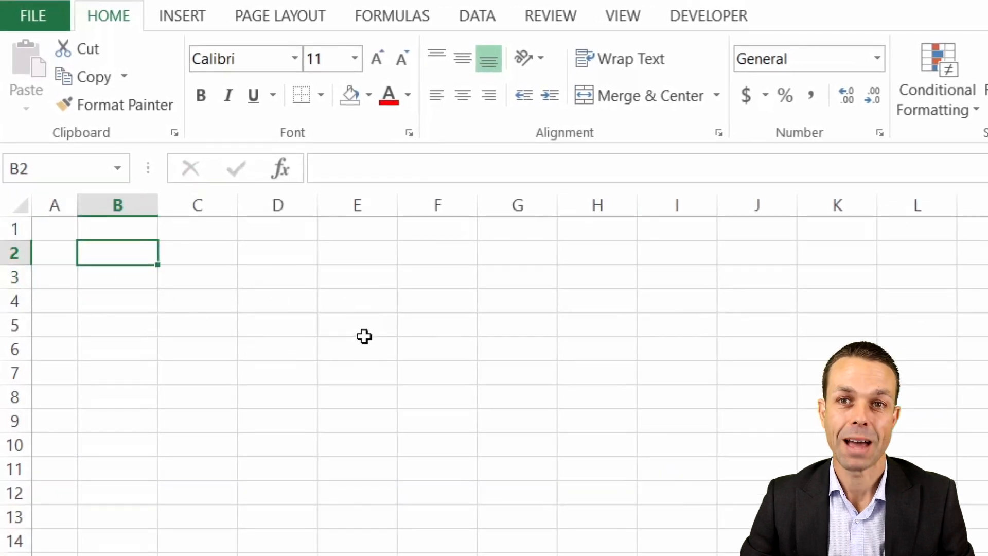
pyautogui.moveTo(747, 415)
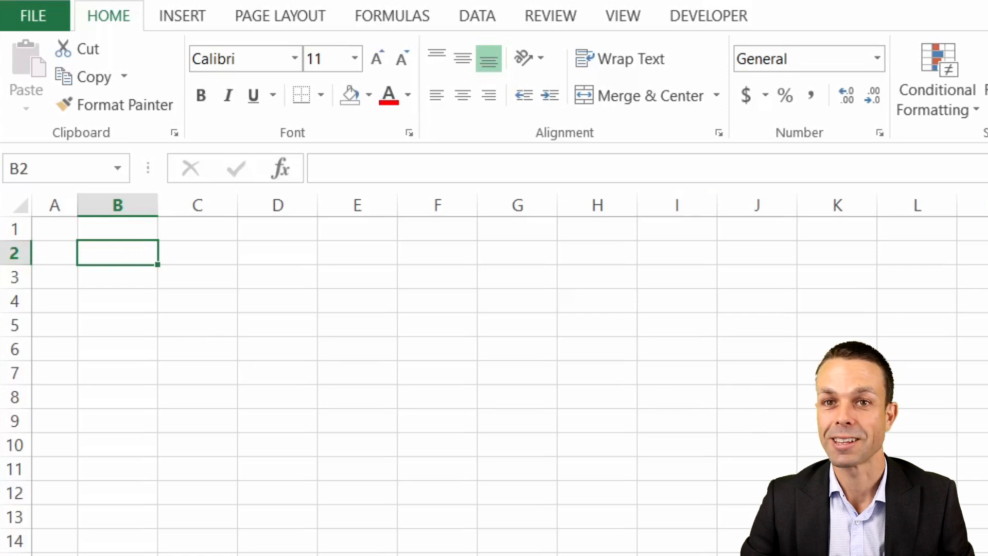
# Step: Fill the top banner rows dark blue and enlarge the Stakeholder Map title in white
pyautogui.click(369, 94)
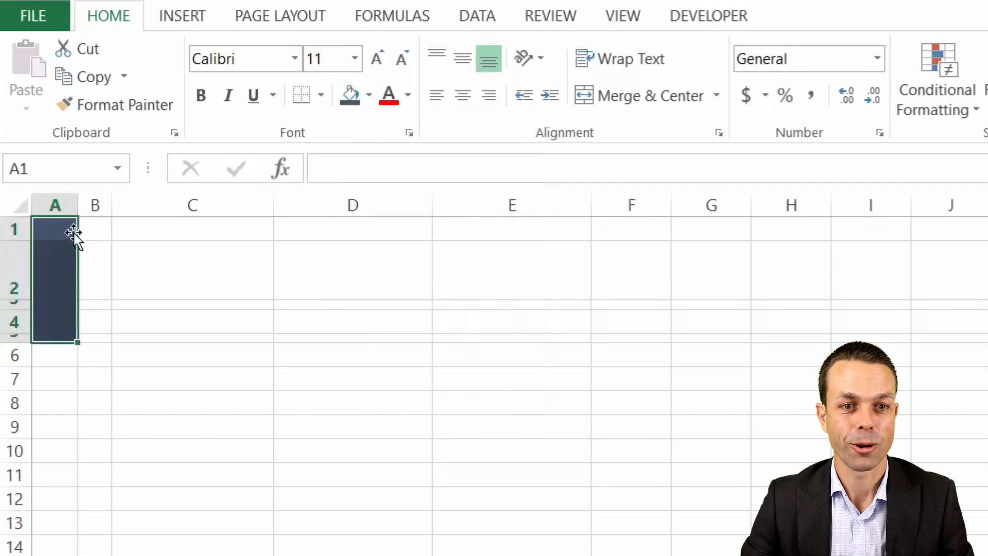
pyautogui.click(95, 229)
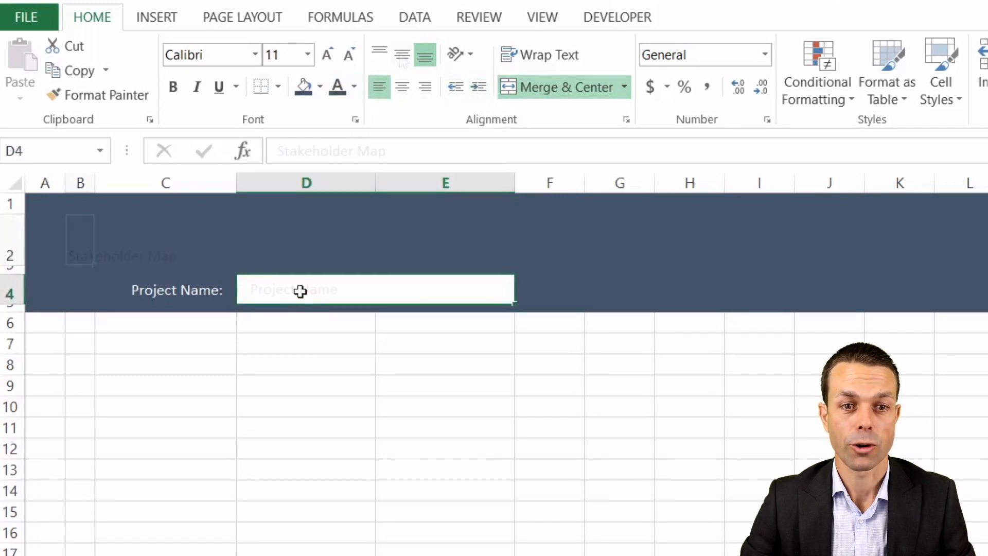
pyautogui.click(354, 87)
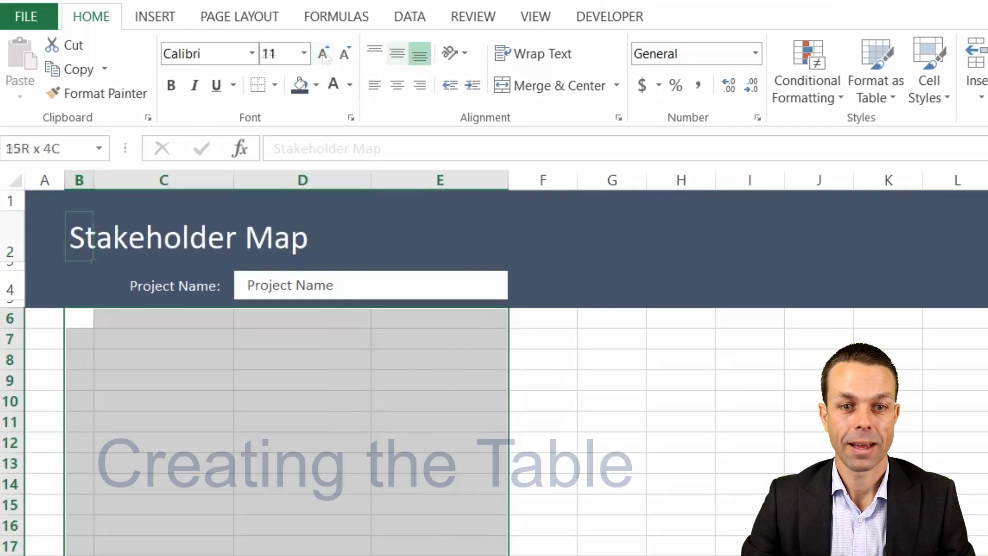
# Step: Border the B6:E20 table area with an outline, header underline and vertical column dividers
pyautogui.click(255, 85)
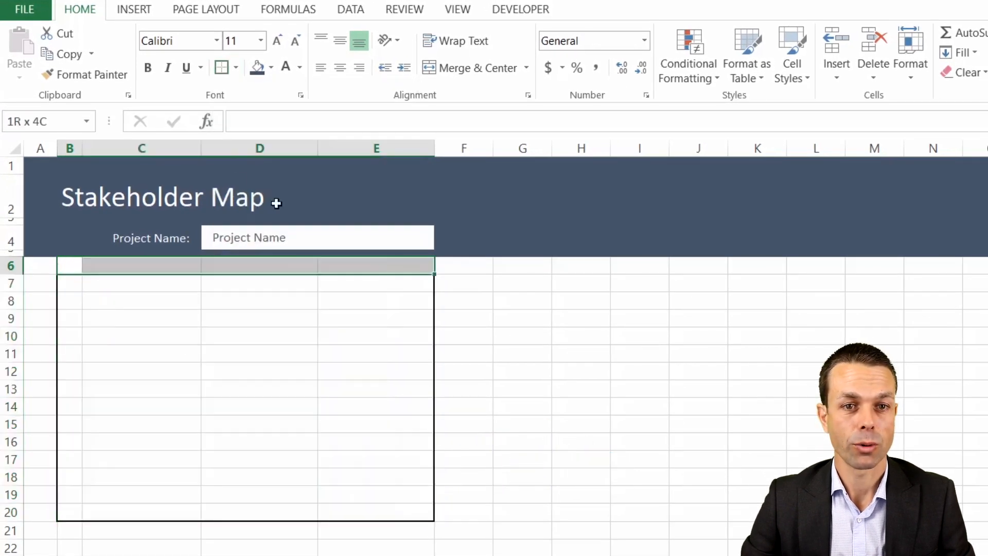
pyautogui.click(259, 319)
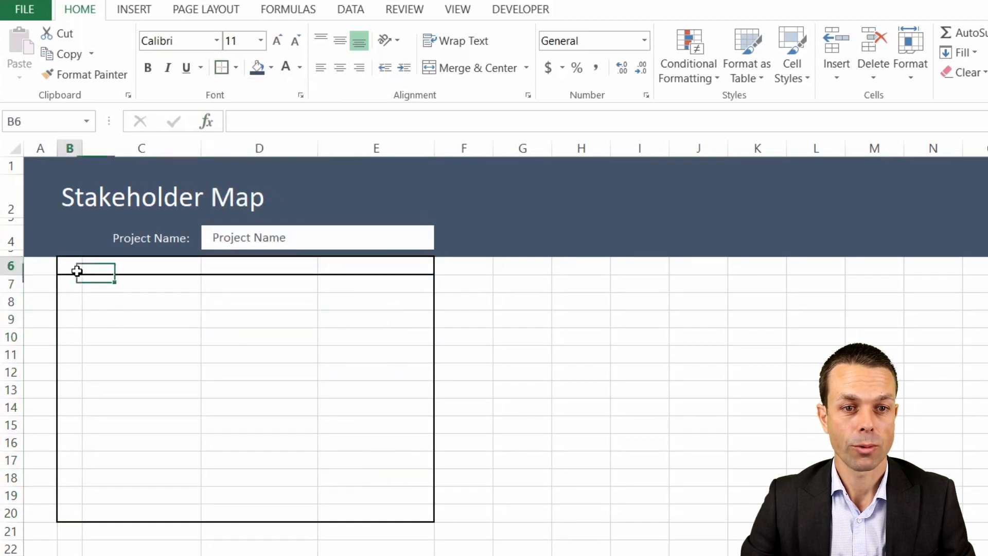
pyautogui.click(237, 68)
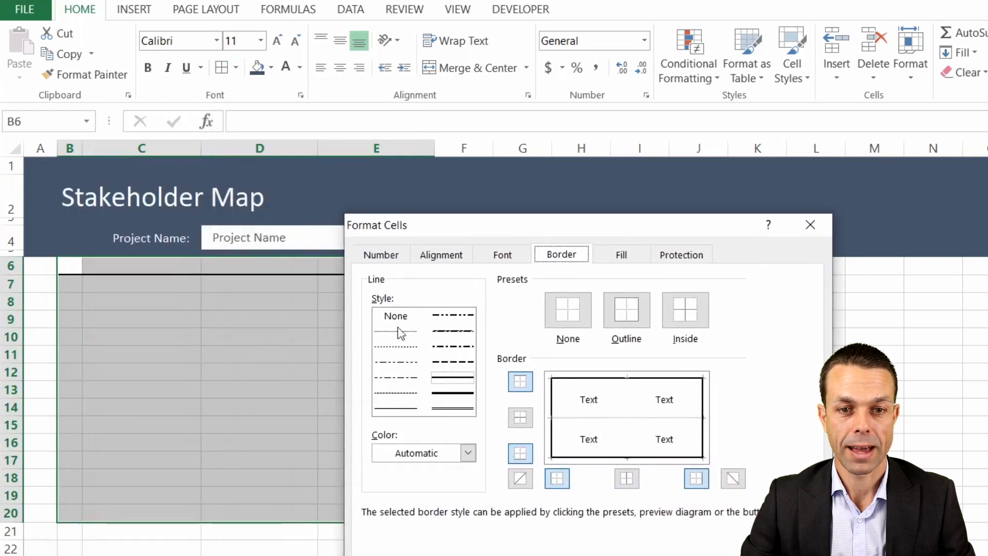
pyautogui.click(627, 478)
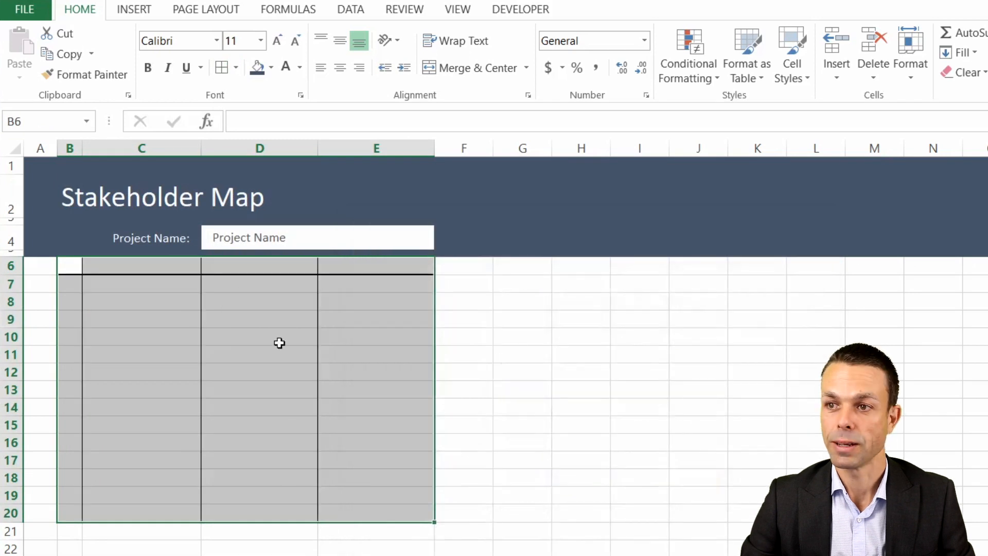
pyautogui.click(110, 280)
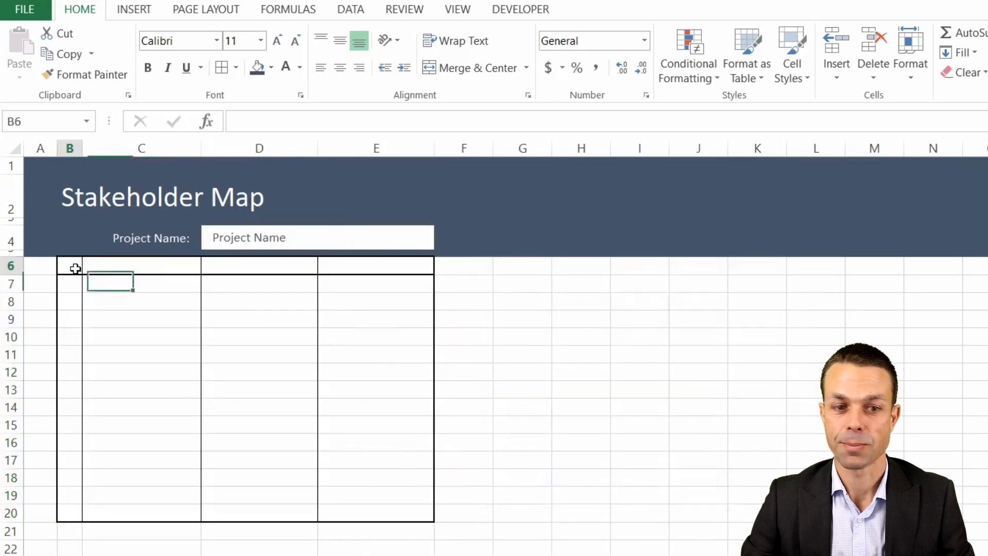
# Step: Enter headers #, Stakeholder Name, Impact of Change, Level of Influence in row 6 and centre them
pyautogui.write('#')
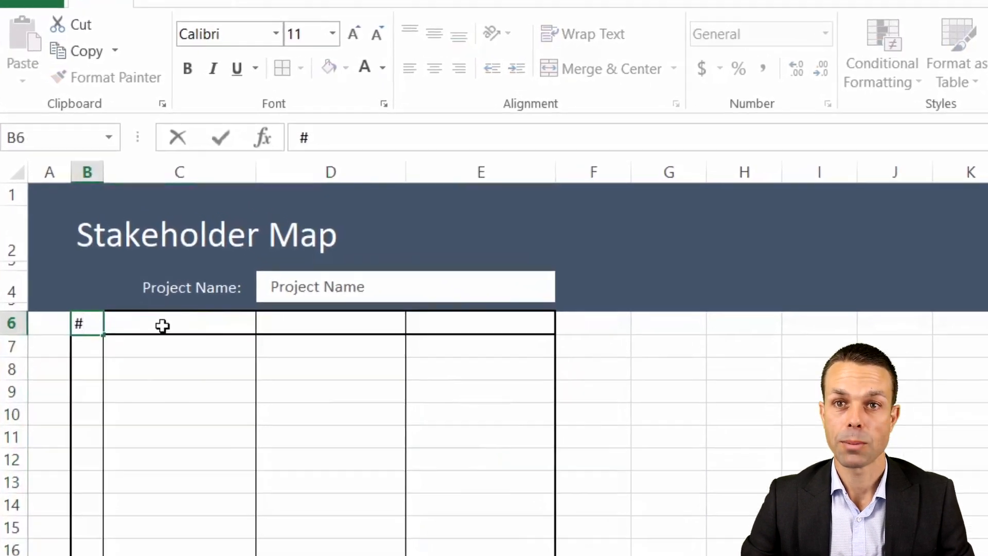
pyautogui.write('Stakeholder Name')
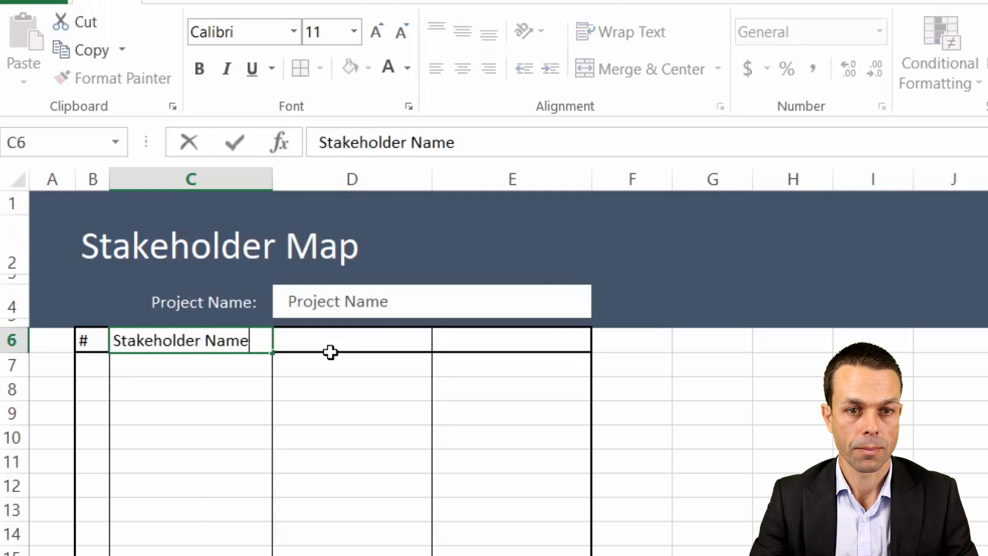
pyautogui.write('Imp')
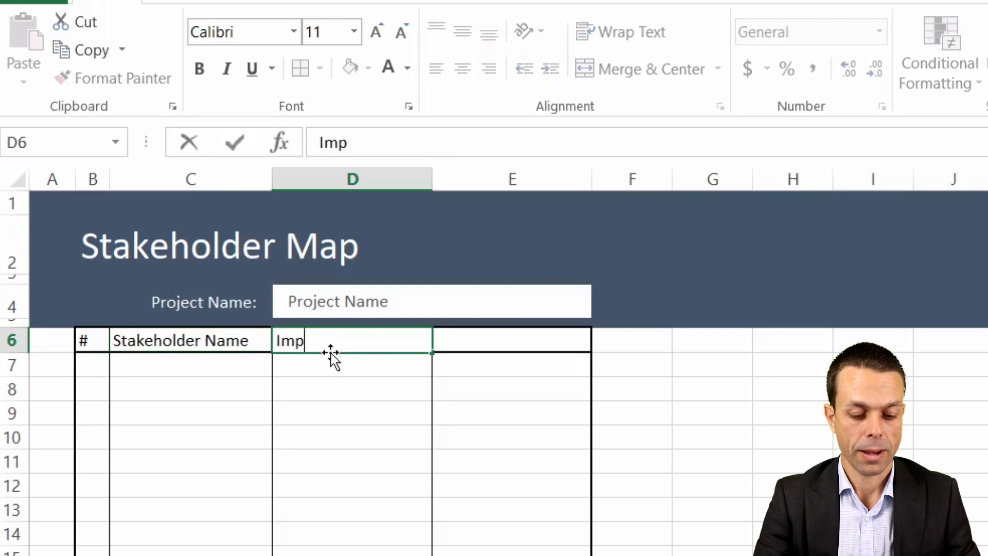
pyautogui.write('act of Change')
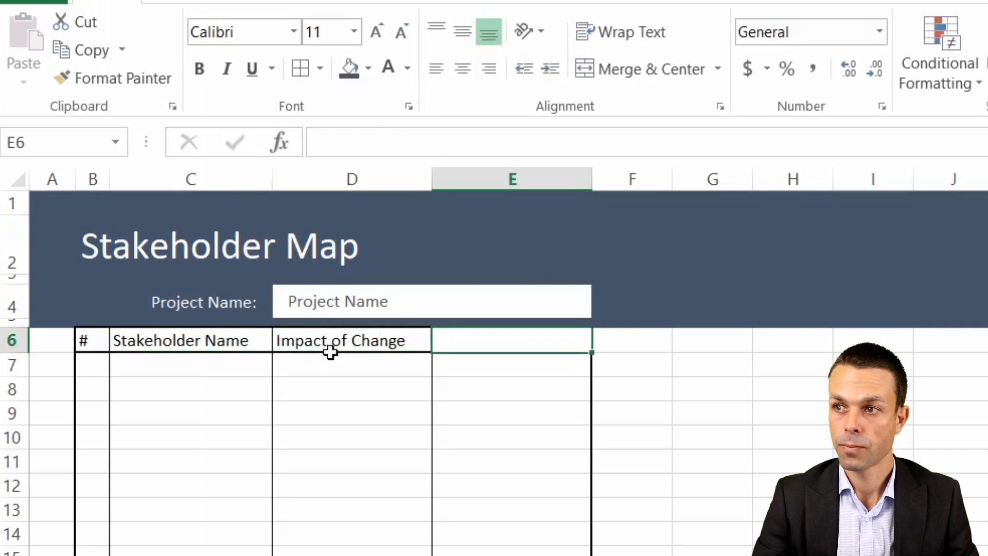
pyautogui.write('Level of Influence')
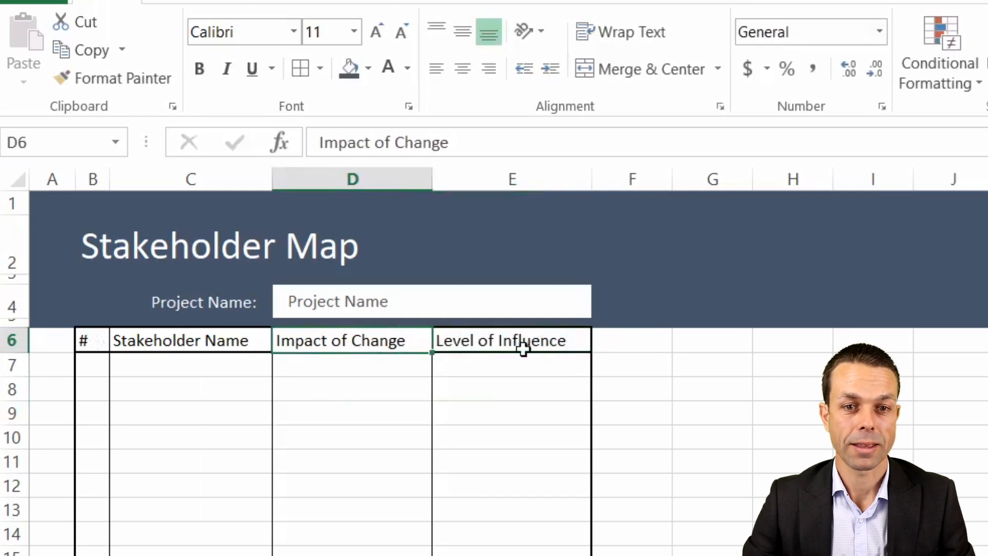
pyautogui.click(511, 340)
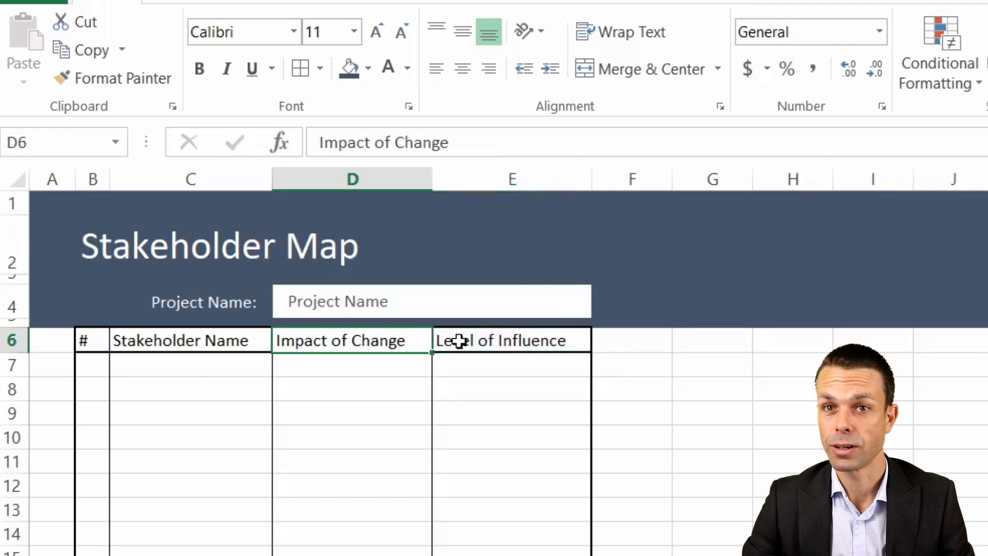
pyautogui.moveTo(513, 333)
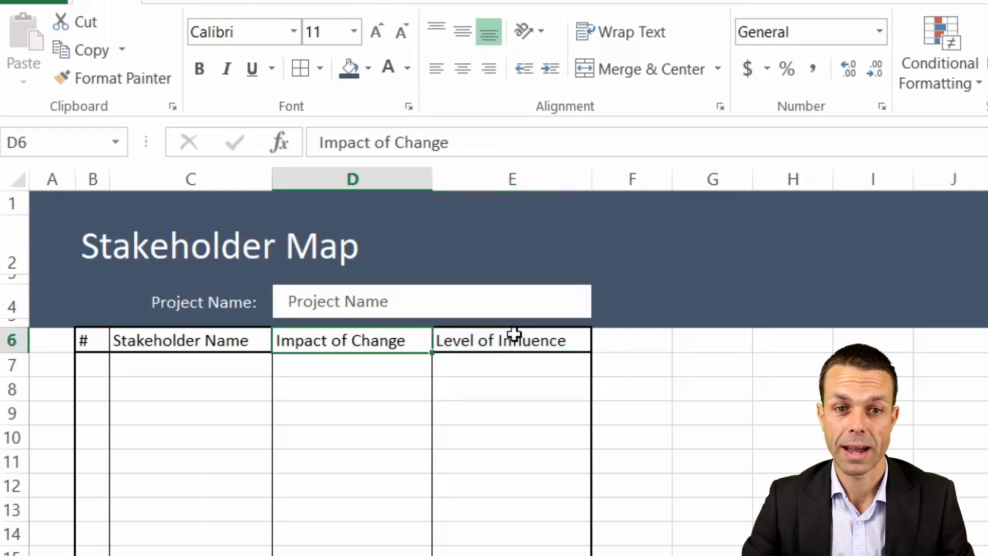
pyautogui.click(511, 340)
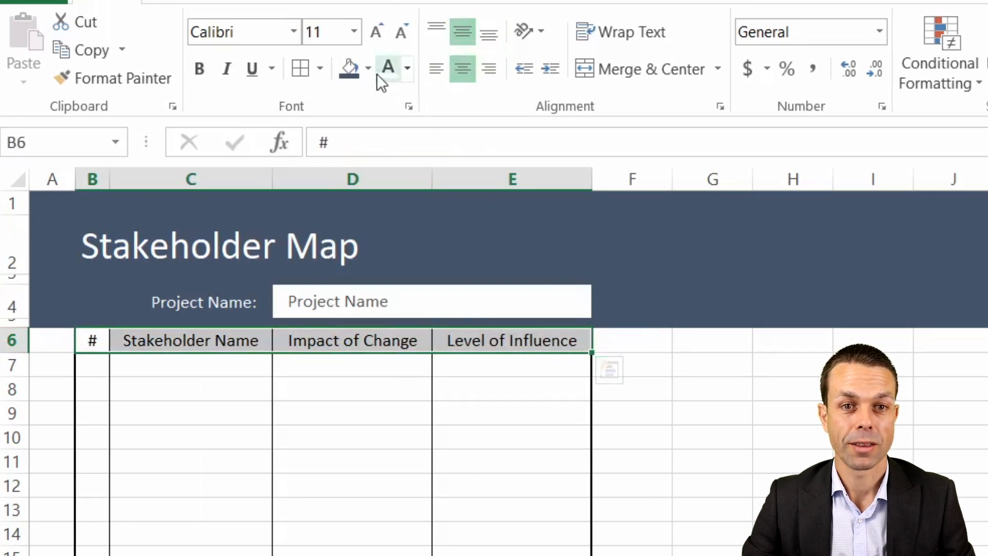
# Step: Fill the header row teal and enter Person 1 as the first stakeholder name
pyautogui.click(368, 69)
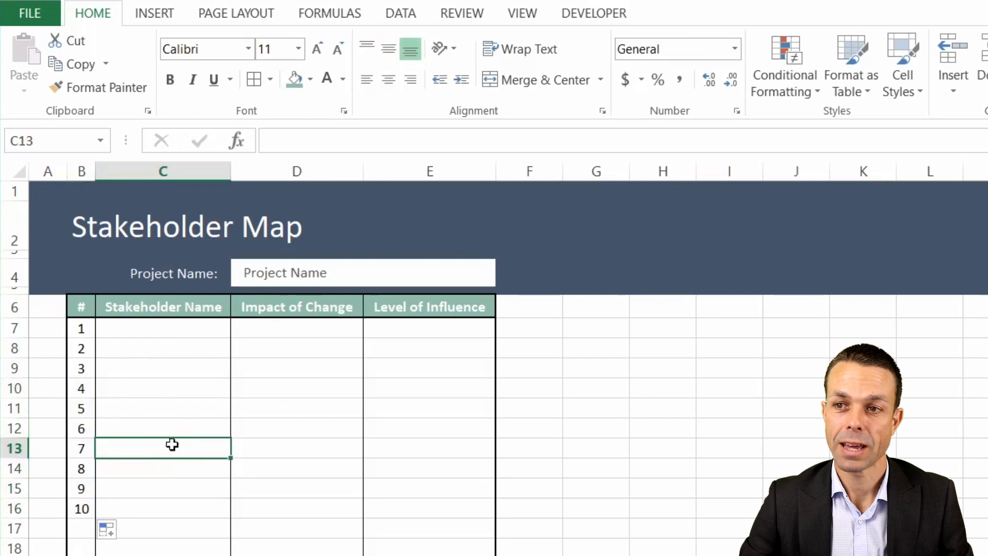
pyautogui.moveTo(100, 418)
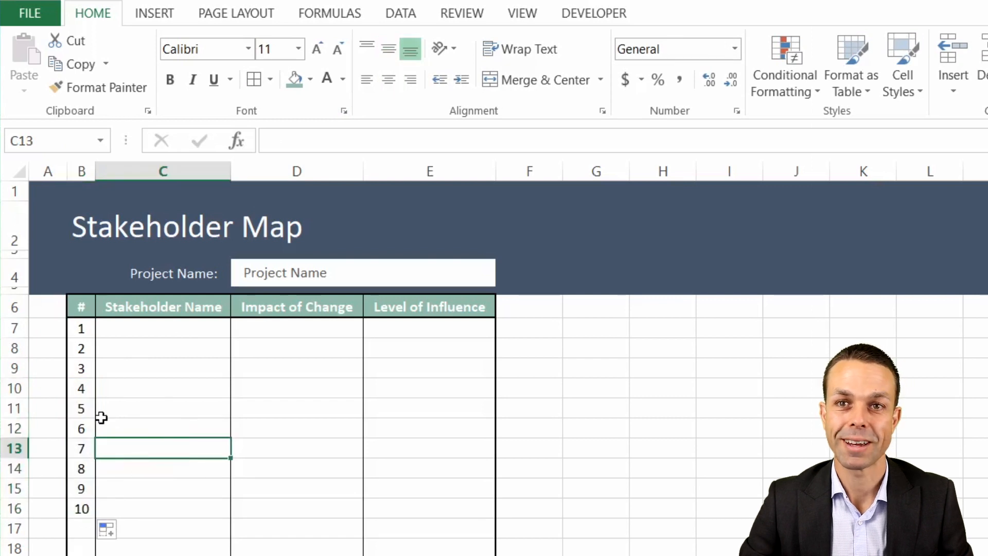
pyautogui.click(163, 328)
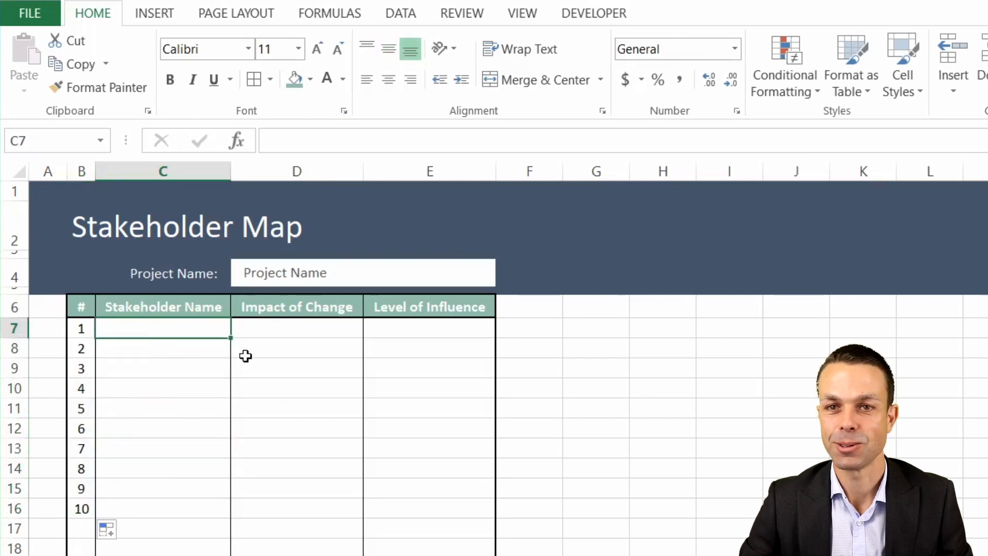
pyautogui.write('Person 1')
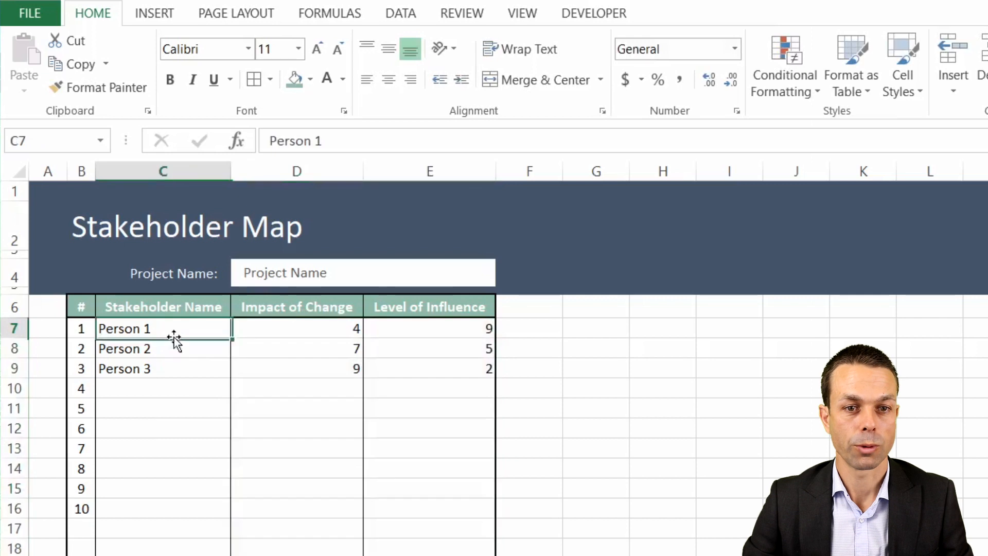
# Step: Give the table body dotted inside row dividers via More Borders
pyautogui.click(388, 50)
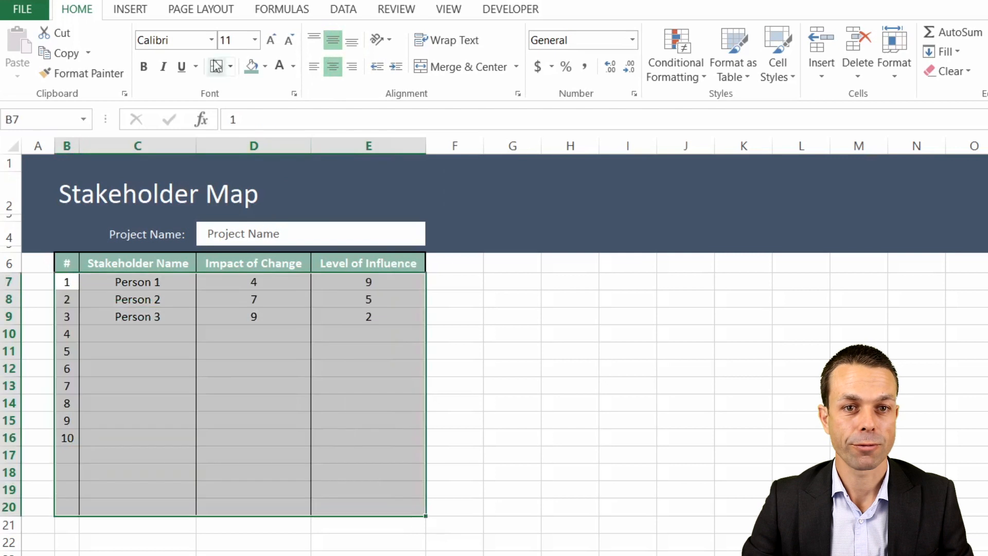
pyautogui.click(215, 66)
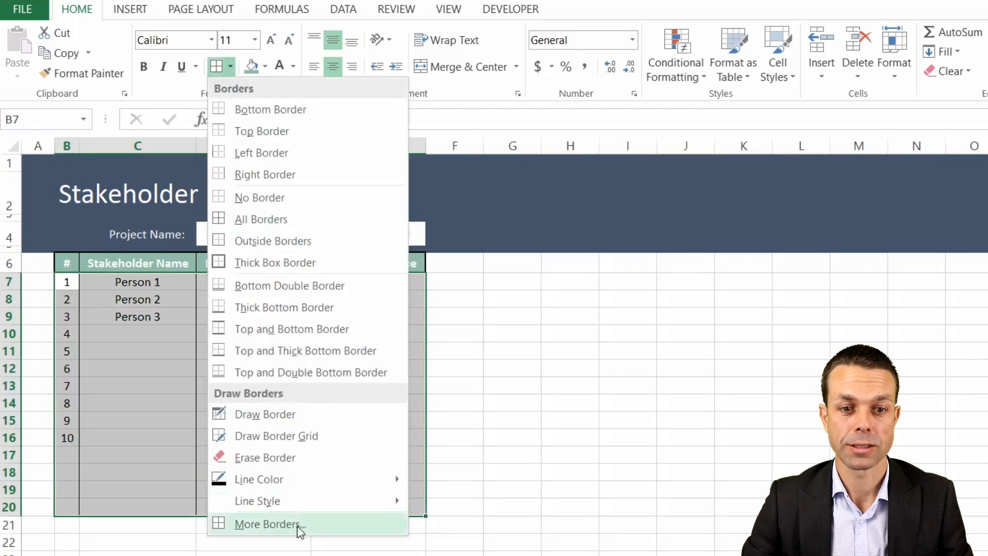
pyautogui.click(269, 524)
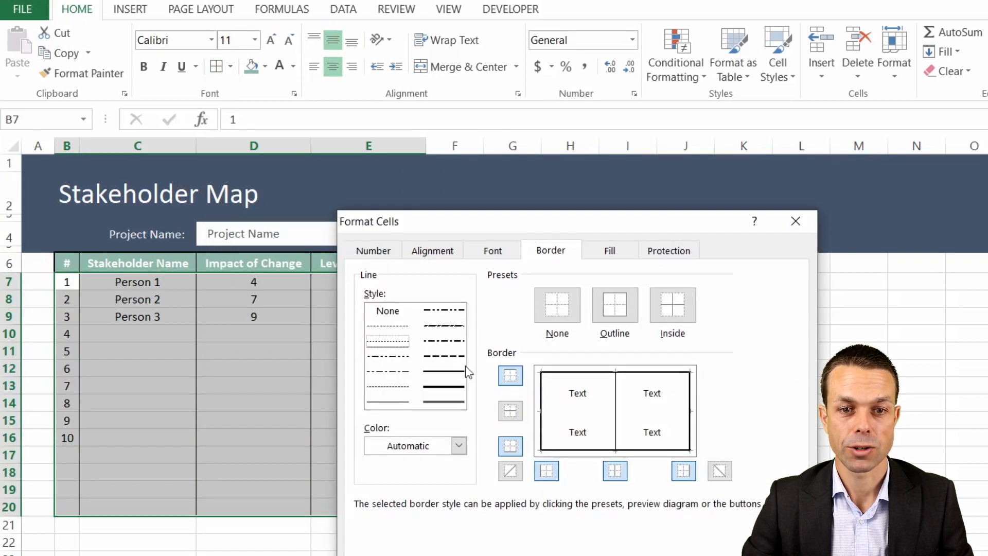
pyautogui.click(510, 411)
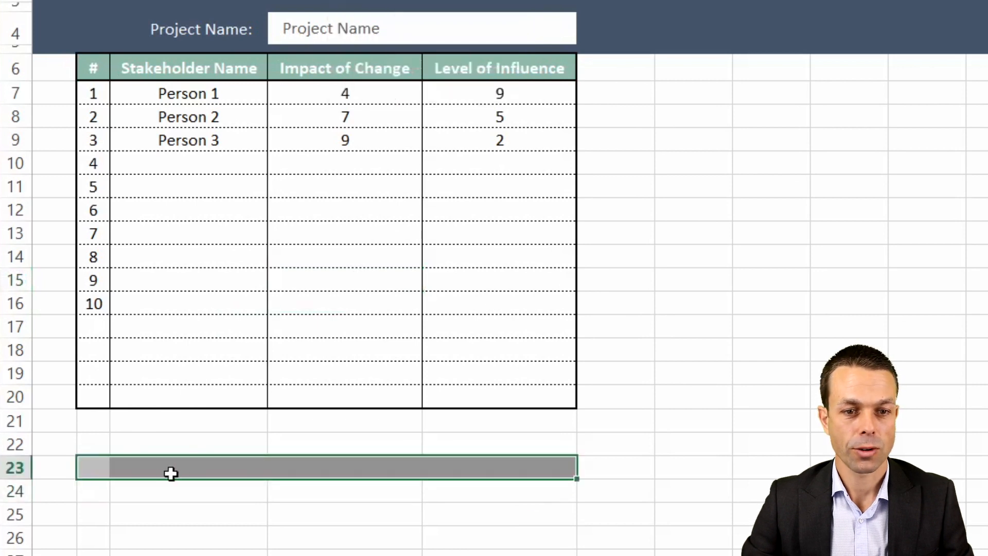
# Step: Label the row beneath the table Chart Axis and enter 5 as its midpoint value
pyautogui.write('Chart Axi')
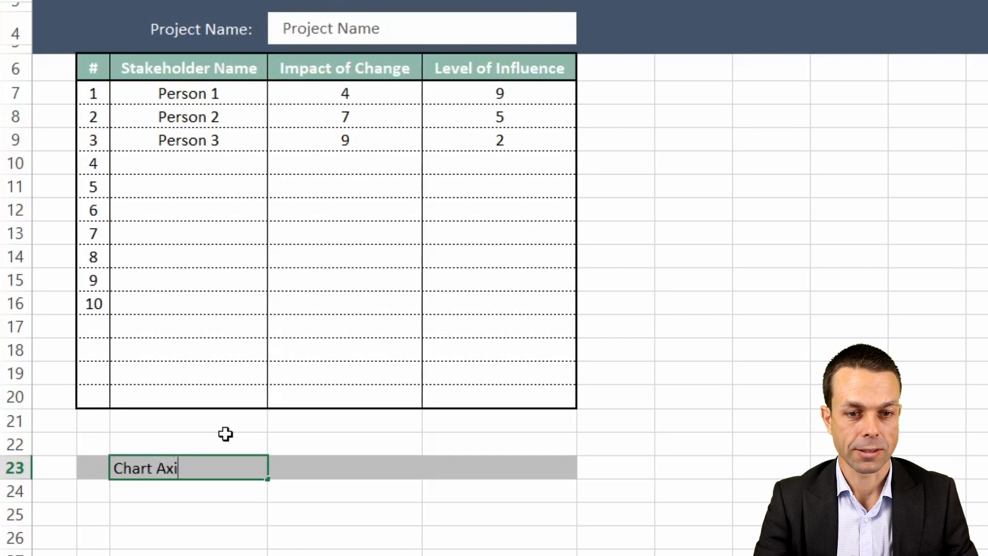
pyautogui.press('Tab')
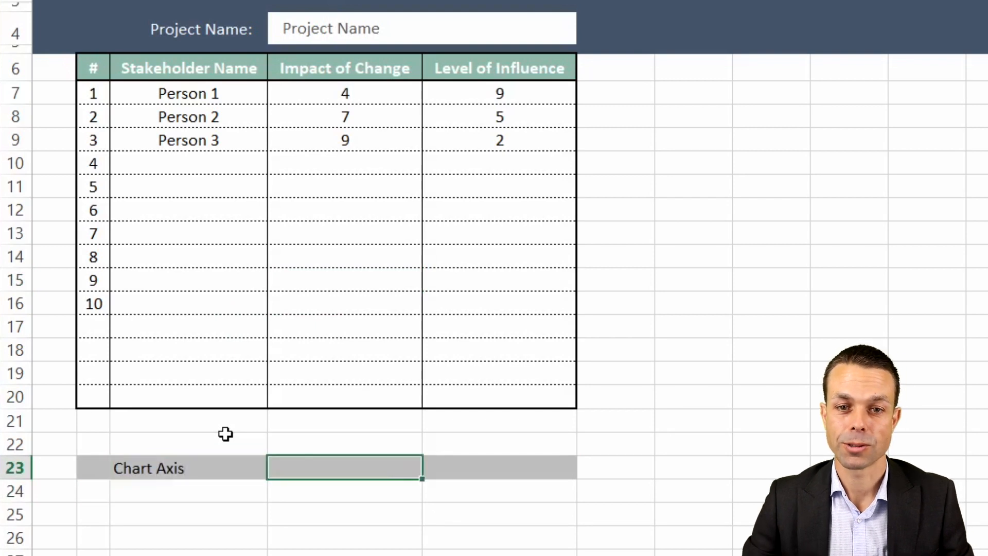
pyautogui.moveTo(404, 519)
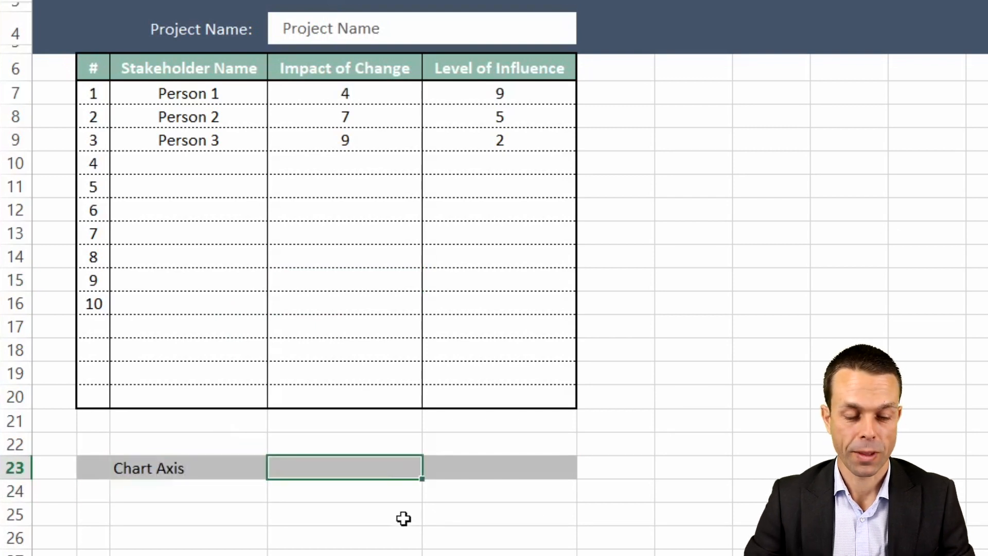
pyautogui.write('5')
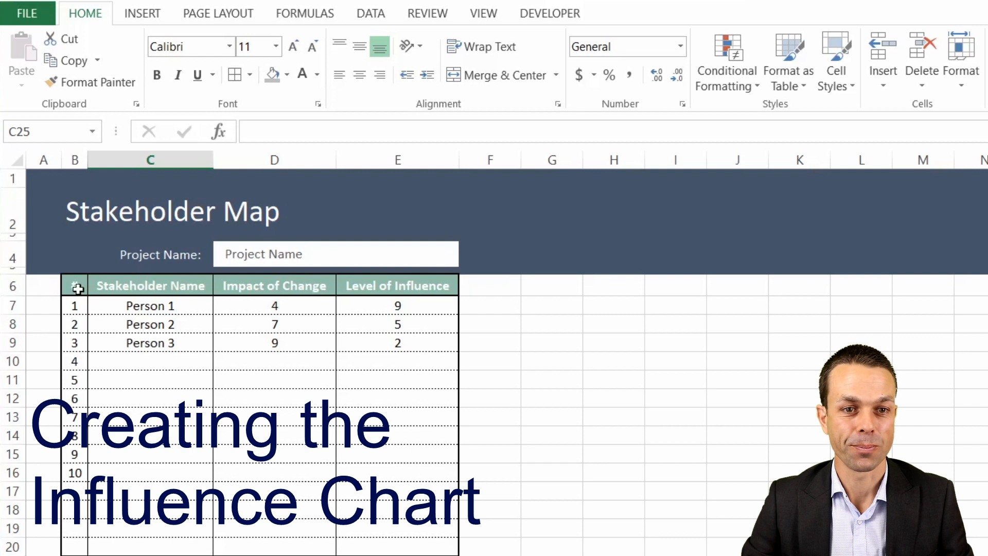
# Step: Insert a scatter chart of the impact and influence scores and link its title to =B2
pyautogui.click(142, 12)
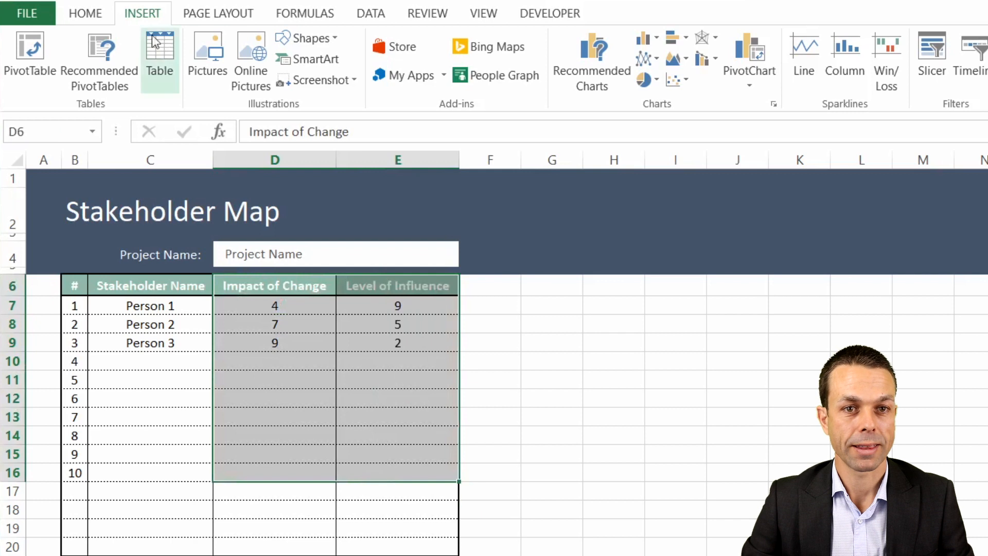
pyautogui.moveTo(700, 80)
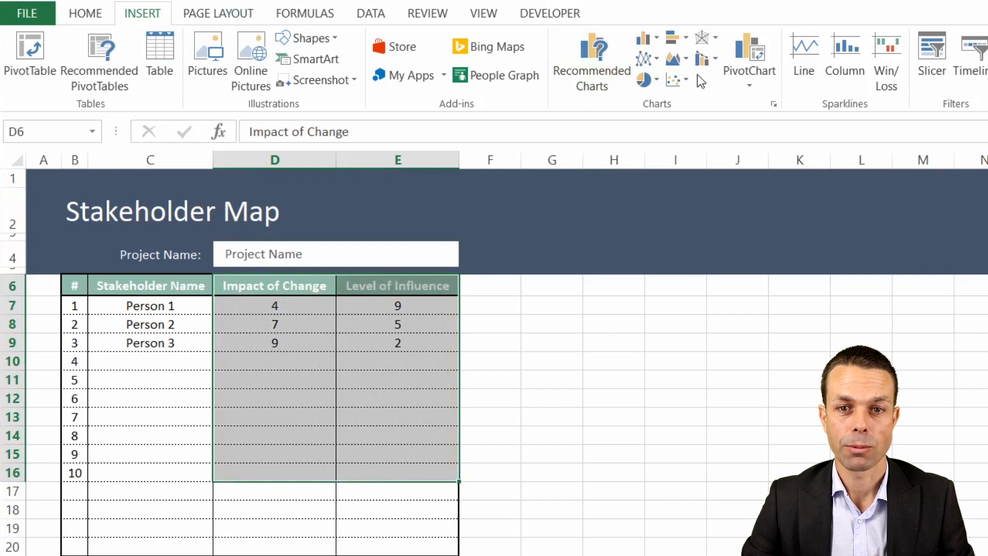
pyautogui.click(676, 80)
pyautogui.write('=')
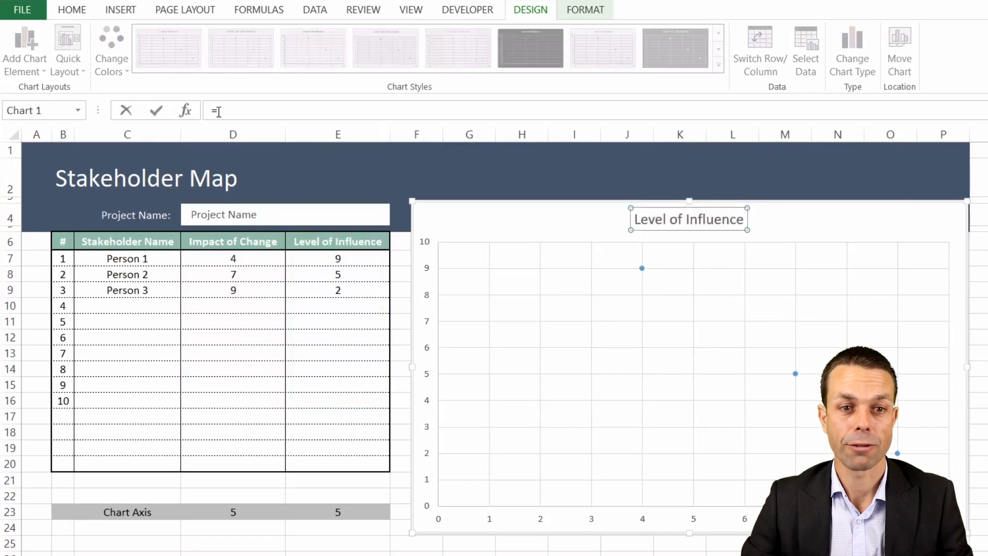
pyautogui.click(63, 178)
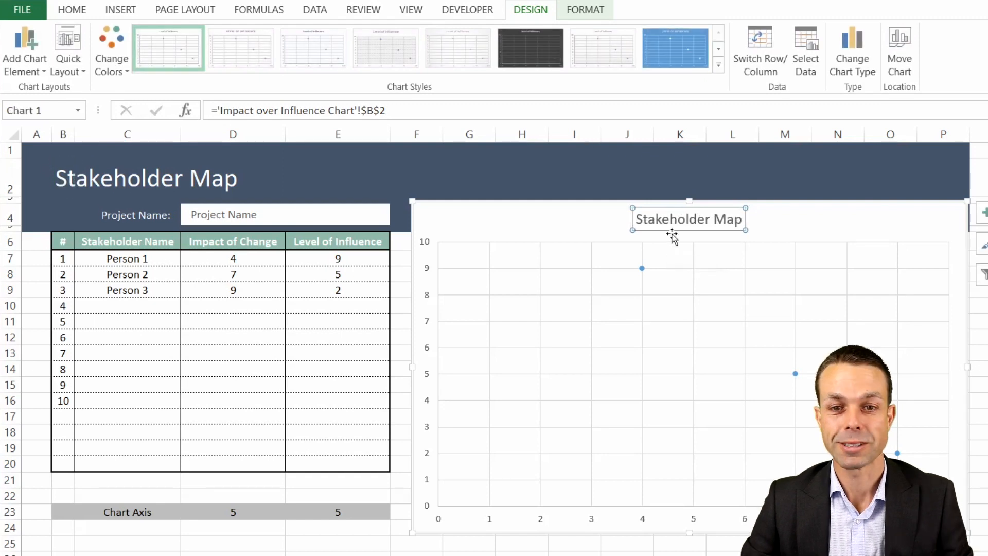
pyautogui.moveTo(576, 258)
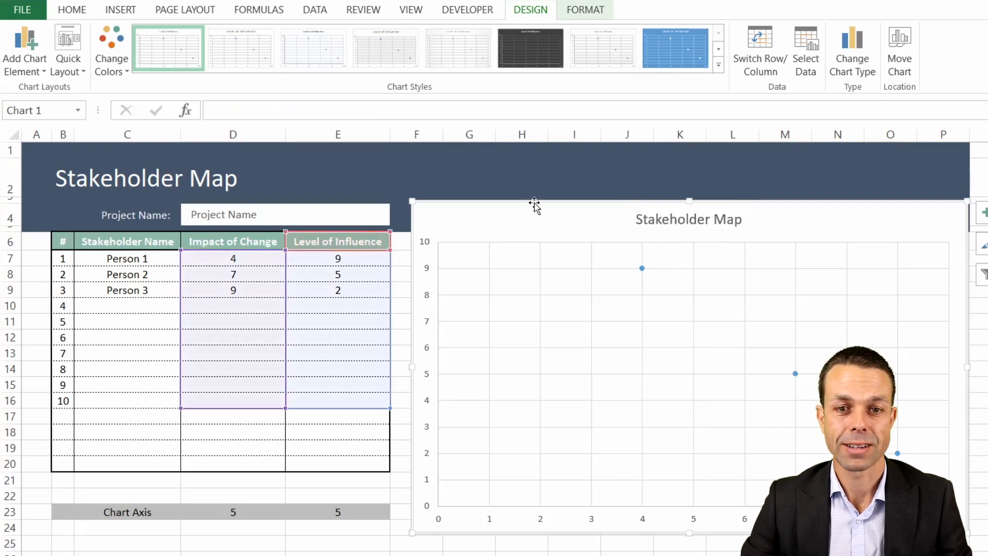
# Step: Via Select Data, add a Chart Axis series named C23 with X D23 and Y E23, dismissing the error
pyautogui.rightClick(534, 205)
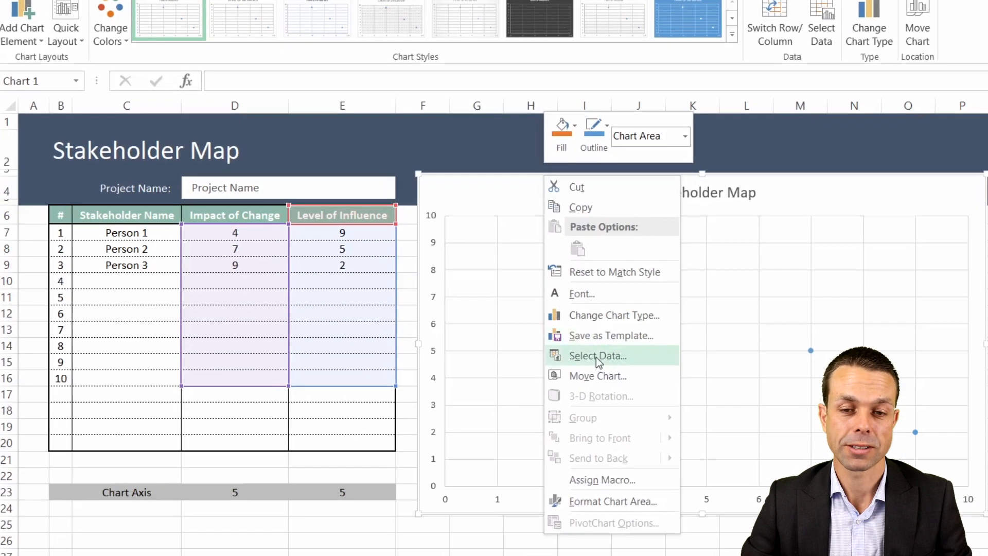
pyautogui.click(596, 355)
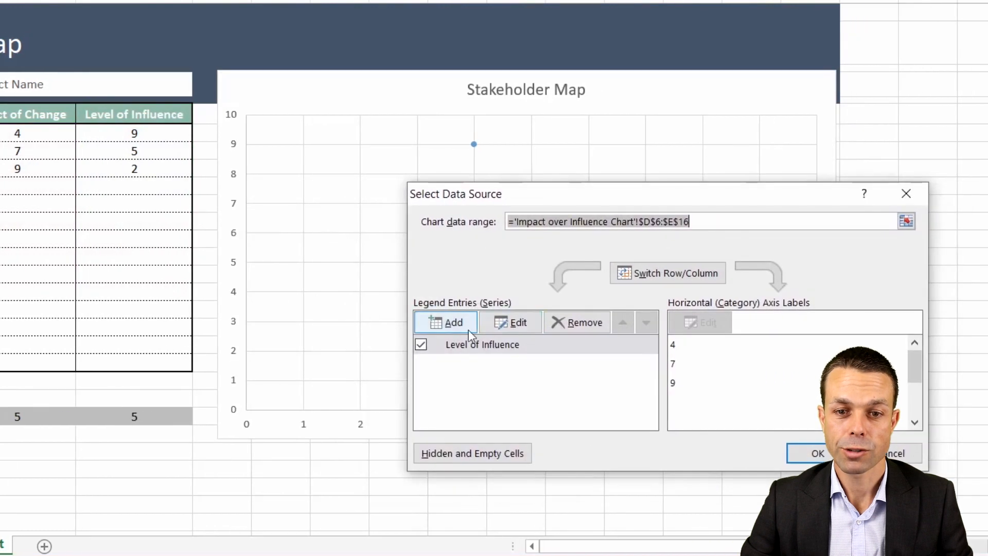
pyautogui.click(445, 322)
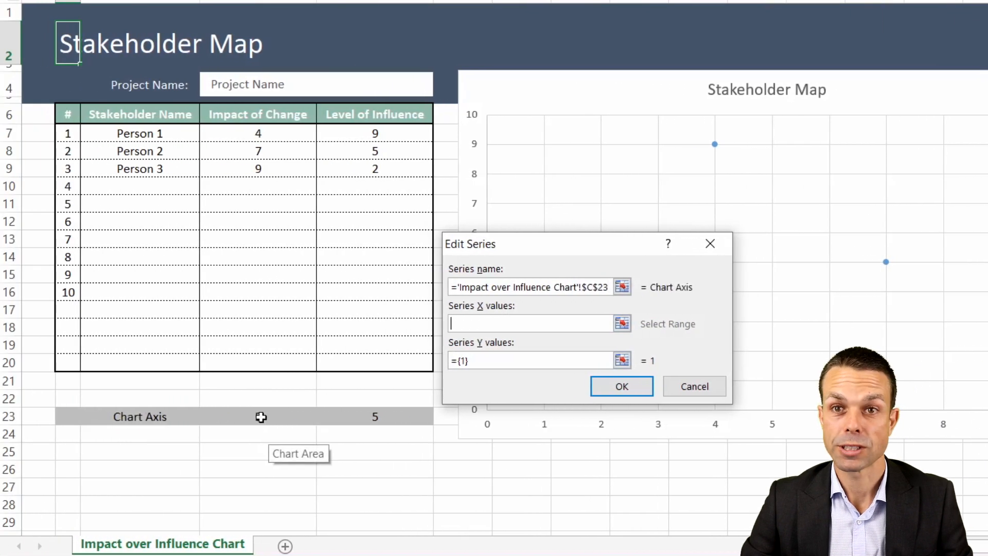
pyautogui.click(258, 417)
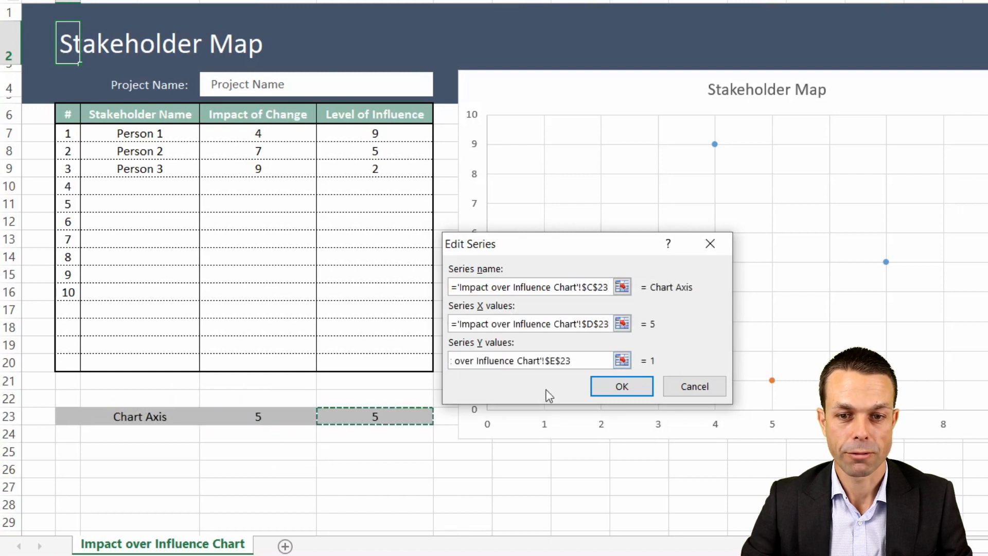
pyautogui.click(622, 386)
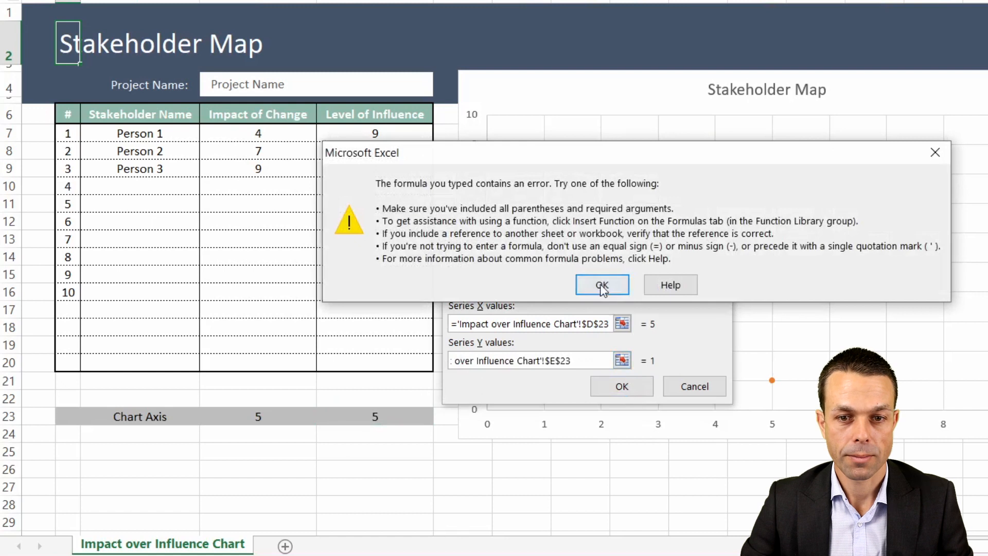
pyautogui.click(601, 285)
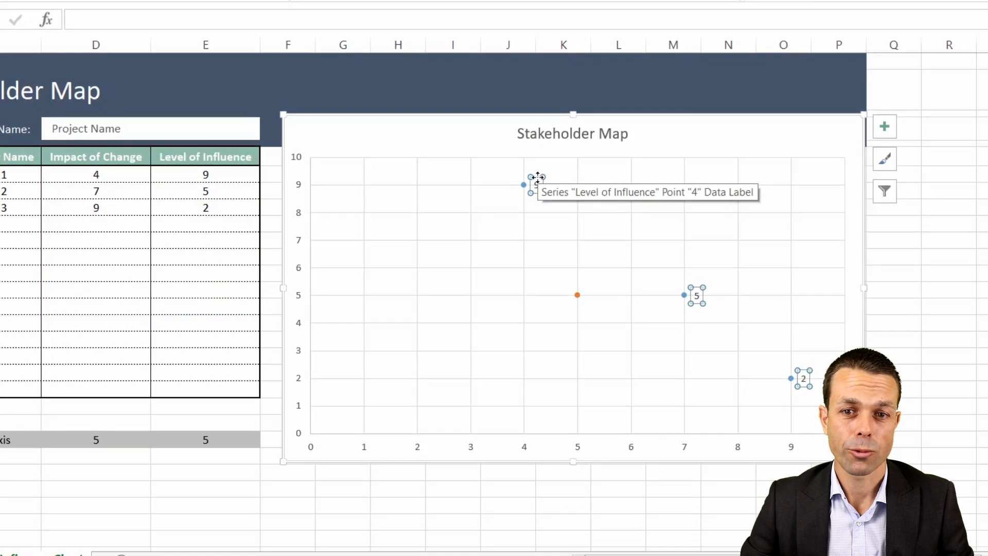
# Step: Set data labels to Value From Cells C7:C16 stakeholder names and untick Y Value
pyautogui.rightClick(535, 183)
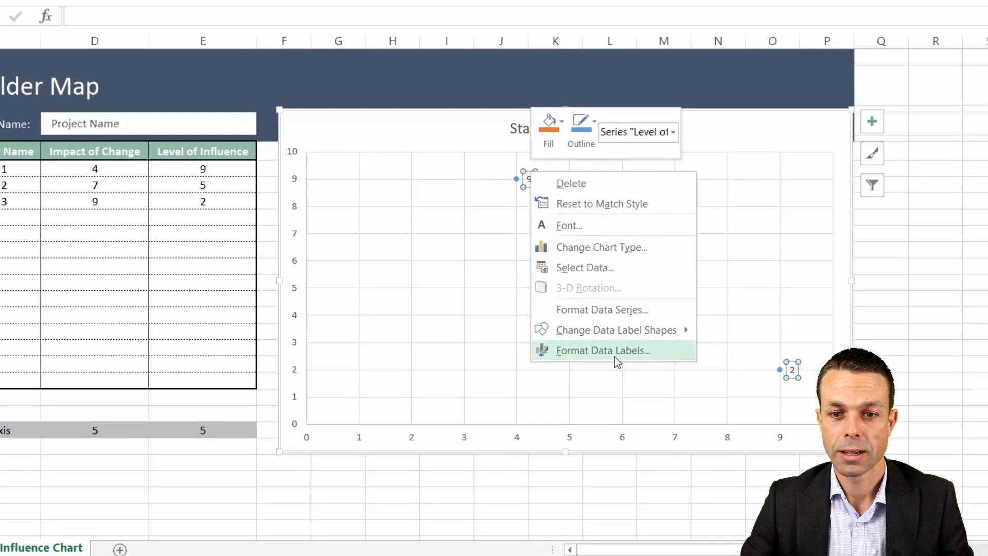
pyautogui.click(602, 350)
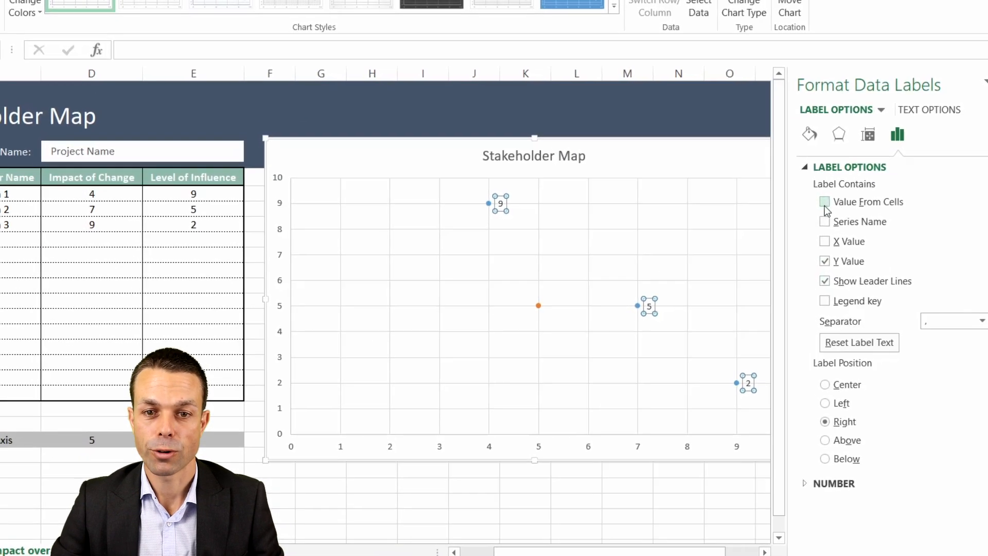
pyautogui.click(826, 202)
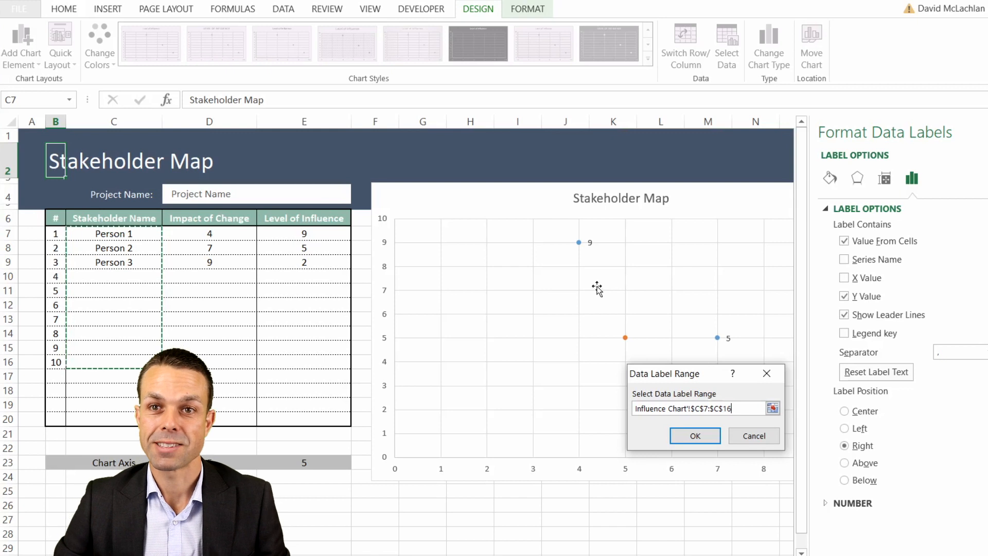
pyautogui.click(694, 435)
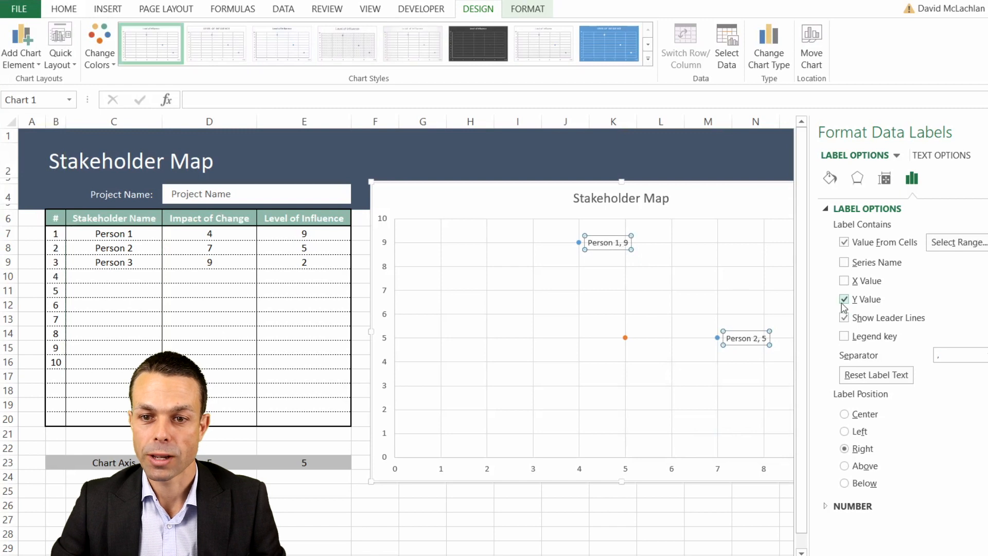
pyautogui.click(844, 299)
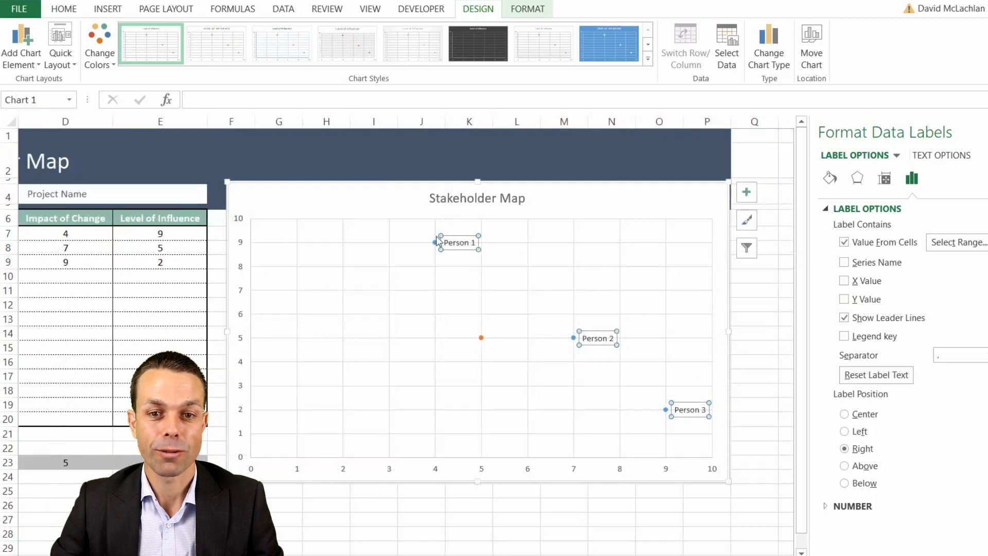
pyautogui.moveTo(532, 288)
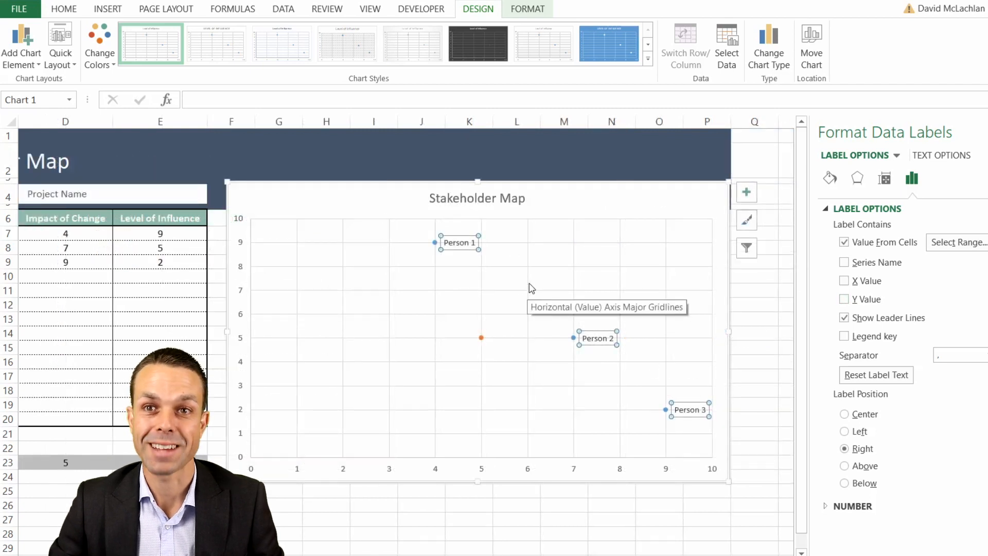
# Step: Select the gridlines, then the orange Chart Axis midpoint to format its series
pyautogui.click(425, 137)
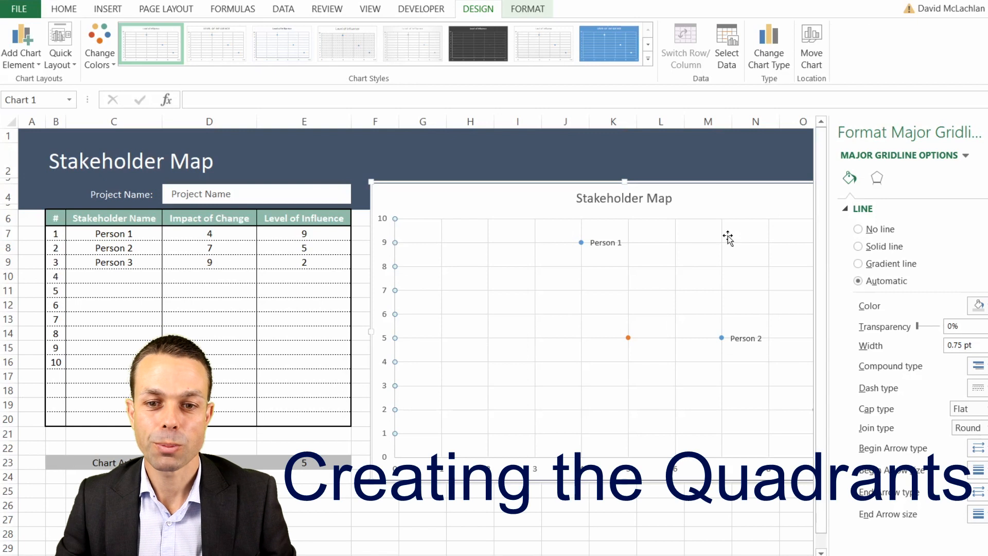
pyautogui.moveTo(628, 338)
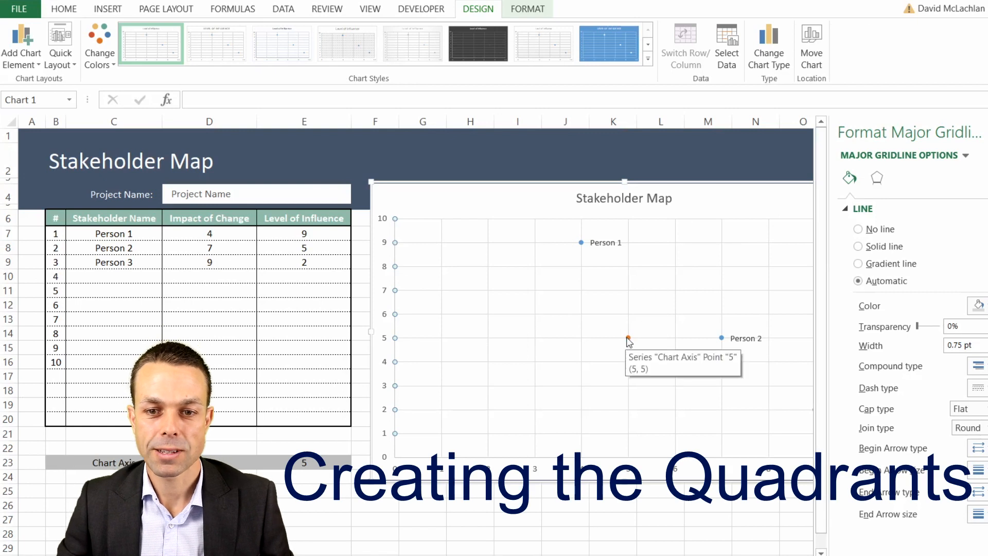
pyautogui.click(628, 339)
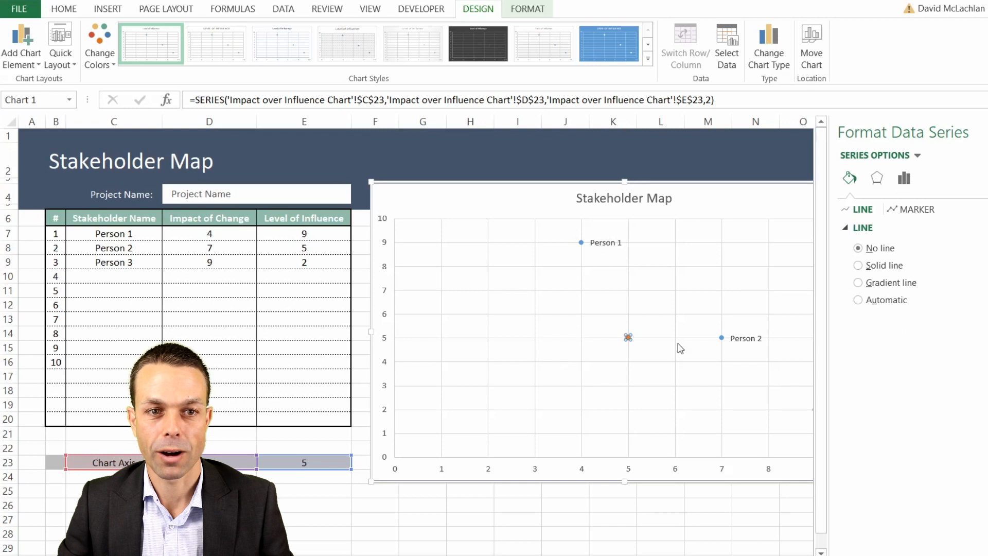
# Step: Add error bars to the centre point and set the error amount to 100 percent
pyautogui.click(22, 45)
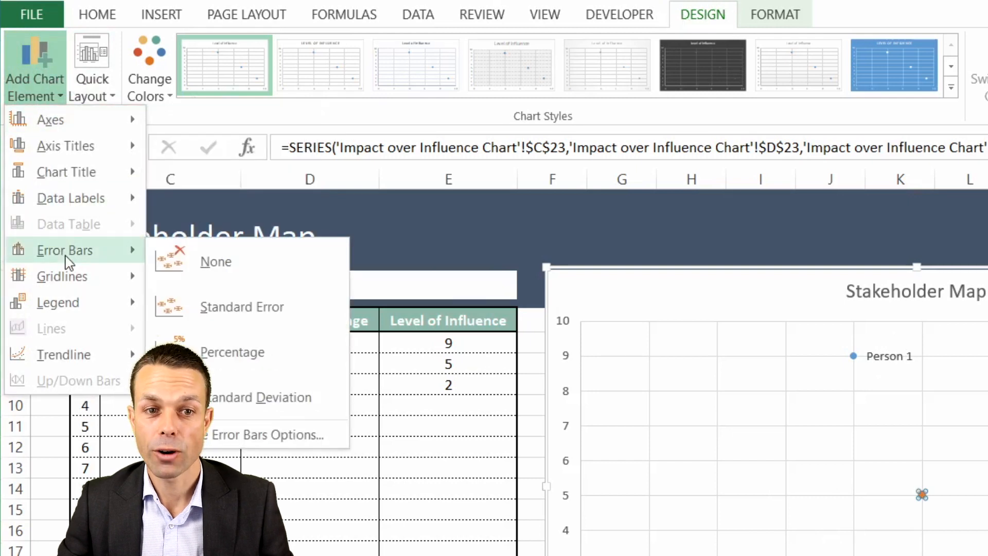
pyautogui.moveTo(231, 352)
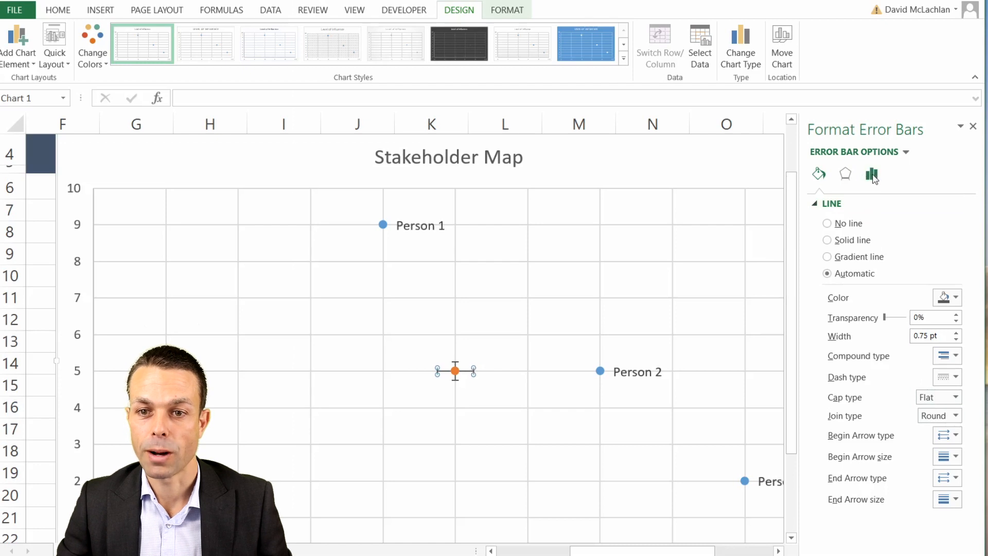
pyautogui.click(872, 175)
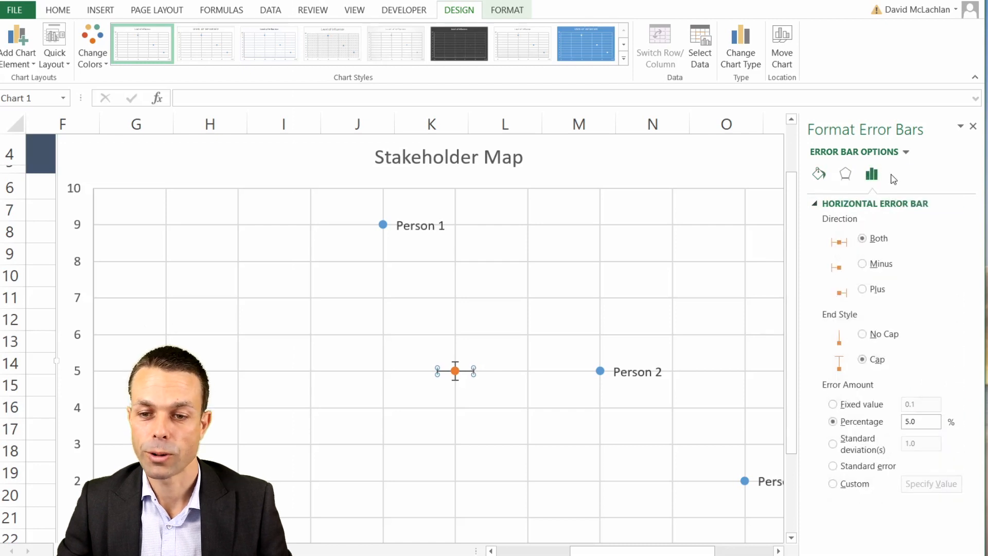
pyautogui.click(920, 422)
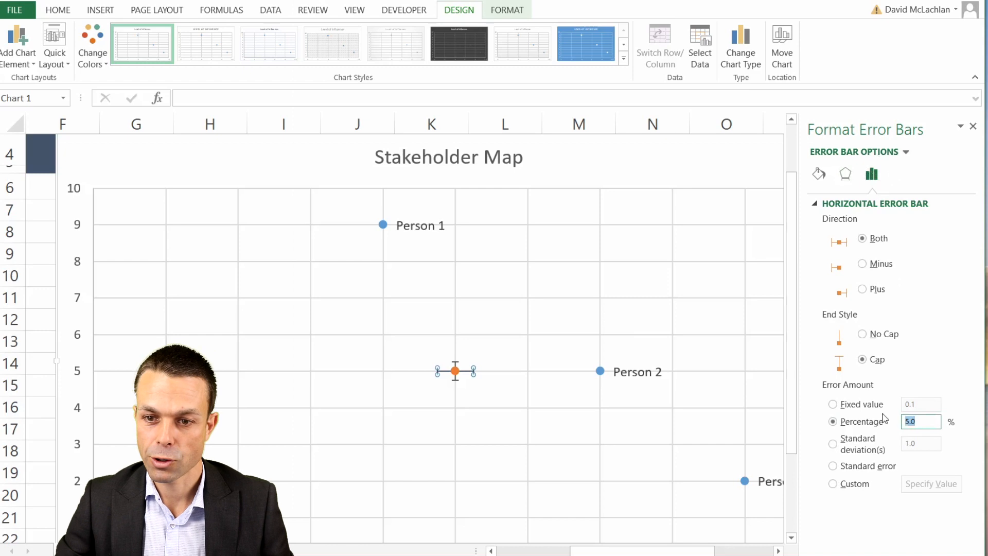
pyautogui.write('100')
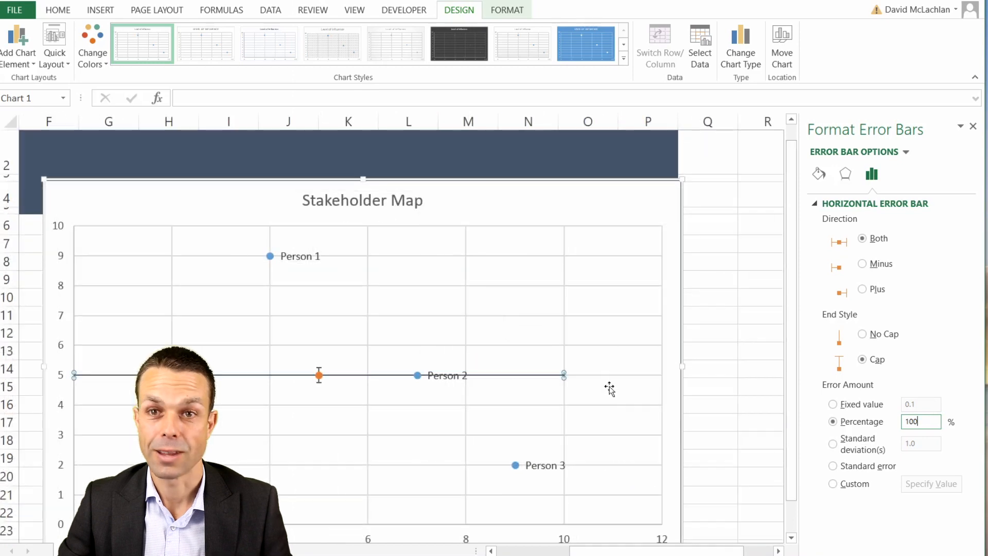
pyautogui.moveTo(334, 368)
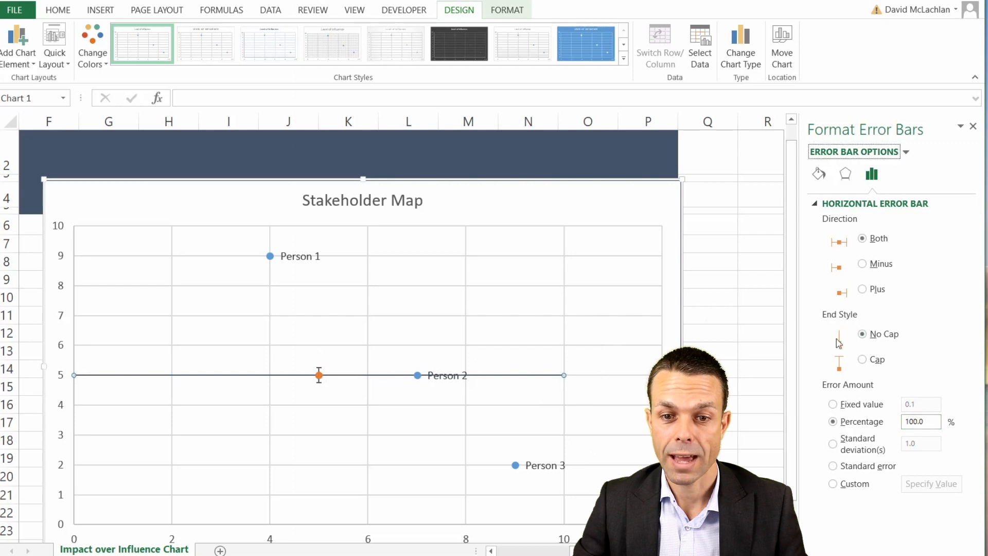
pyautogui.moveTo(835, 277)
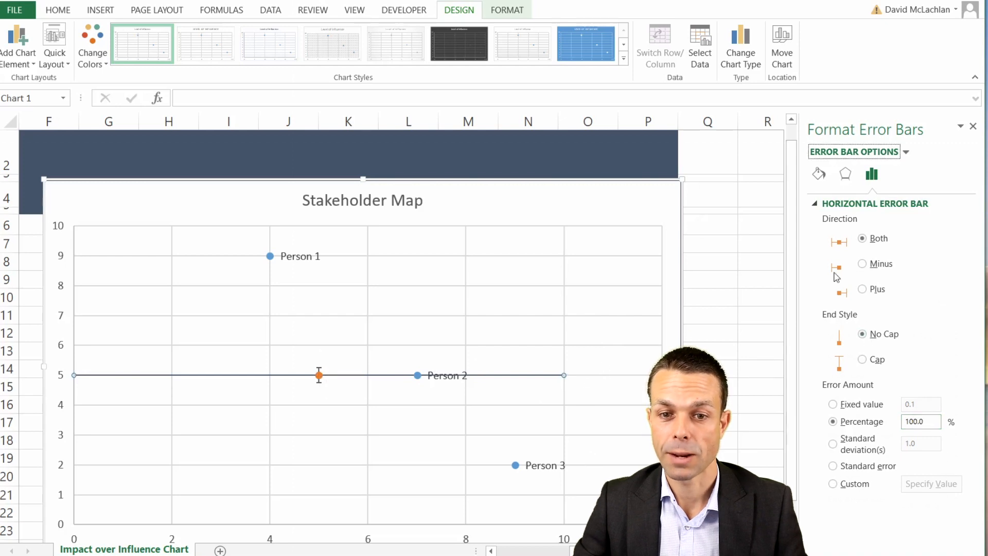
# Step: Give the vertical error bar arrowheads and reopen its line styling settings
pyautogui.click(818, 174)
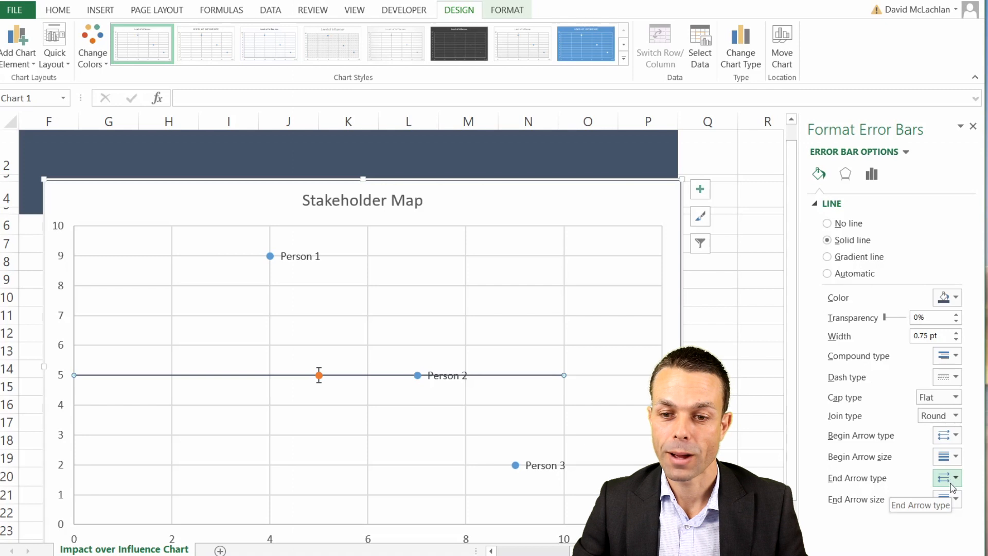
pyautogui.click(955, 478)
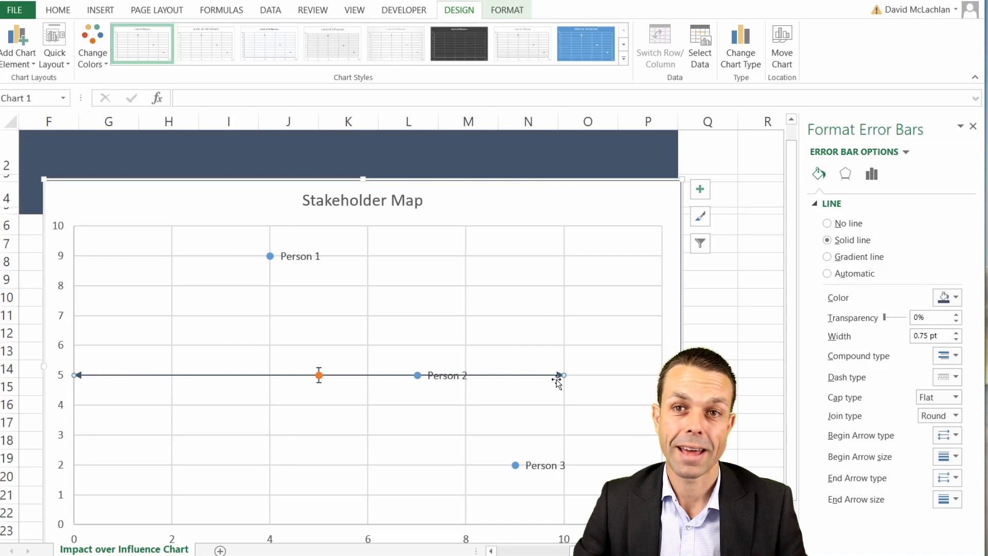
pyautogui.rightClick(318, 375)
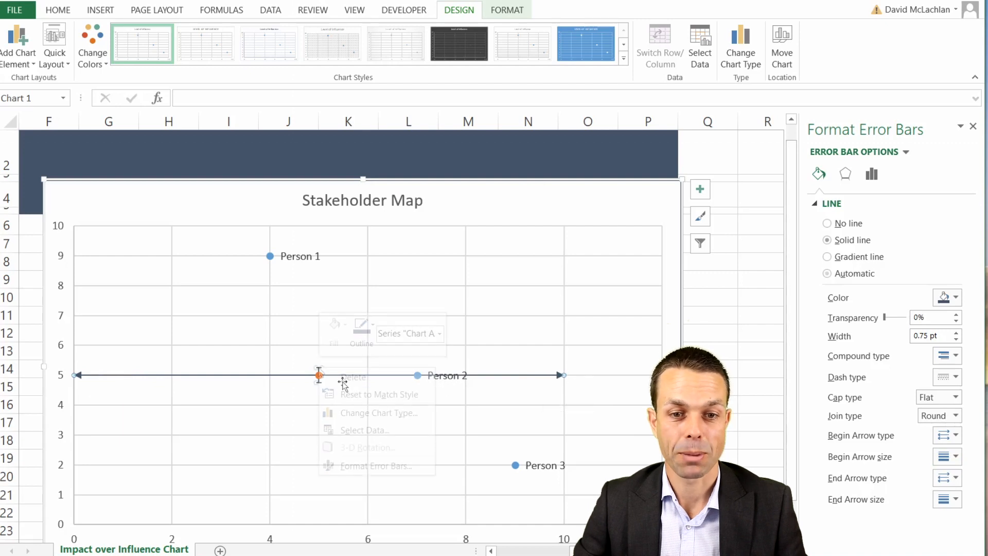
pyautogui.click(872, 174)
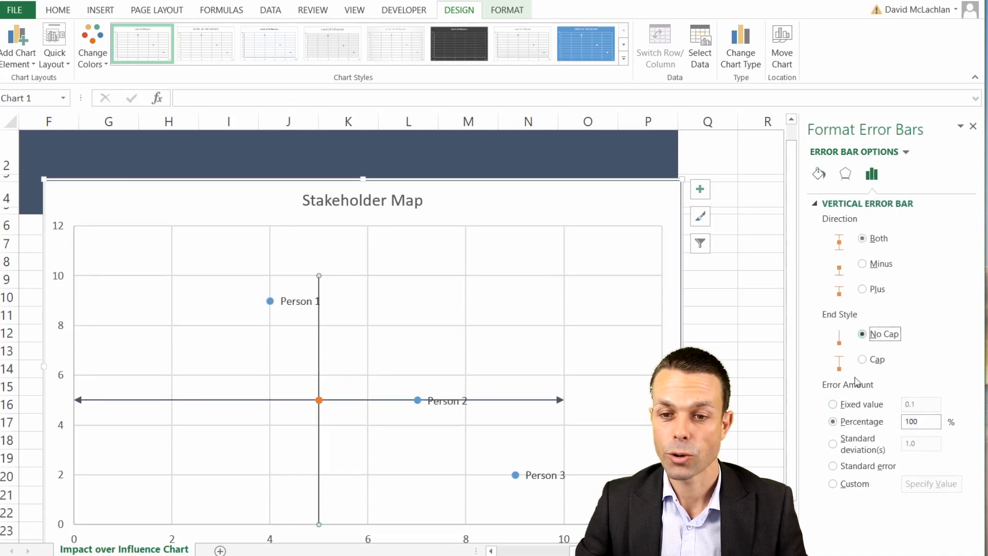
pyautogui.click(818, 174)
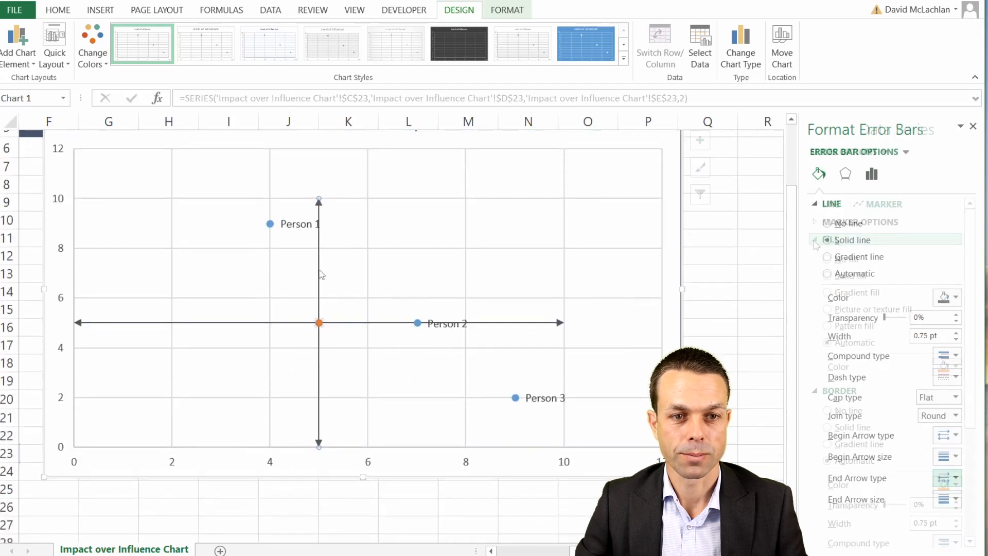
# Step: Set the orange centre-point marker to no fill and no border, leaving only the crossing lines
pyautogui.click(318, 322)
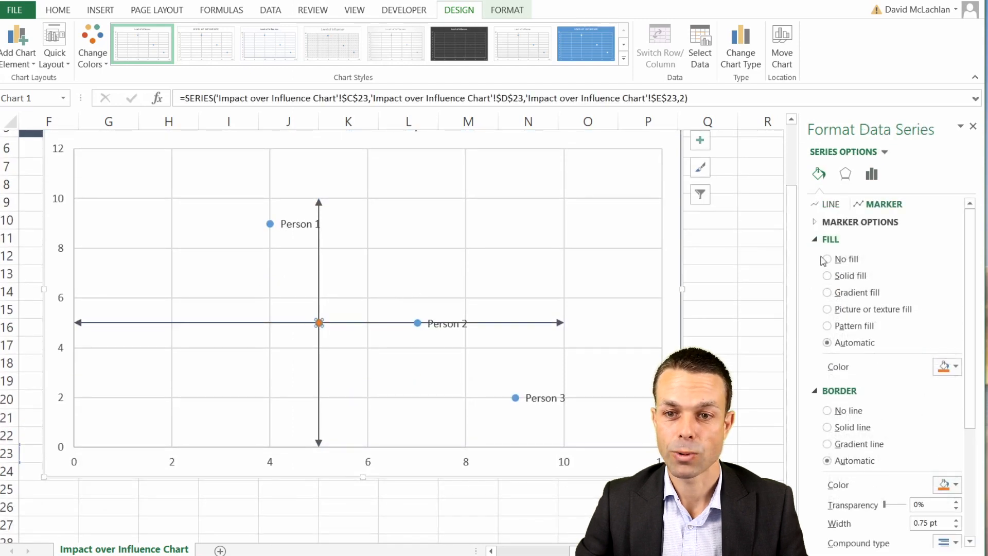
pyautogui.click(827, 259)
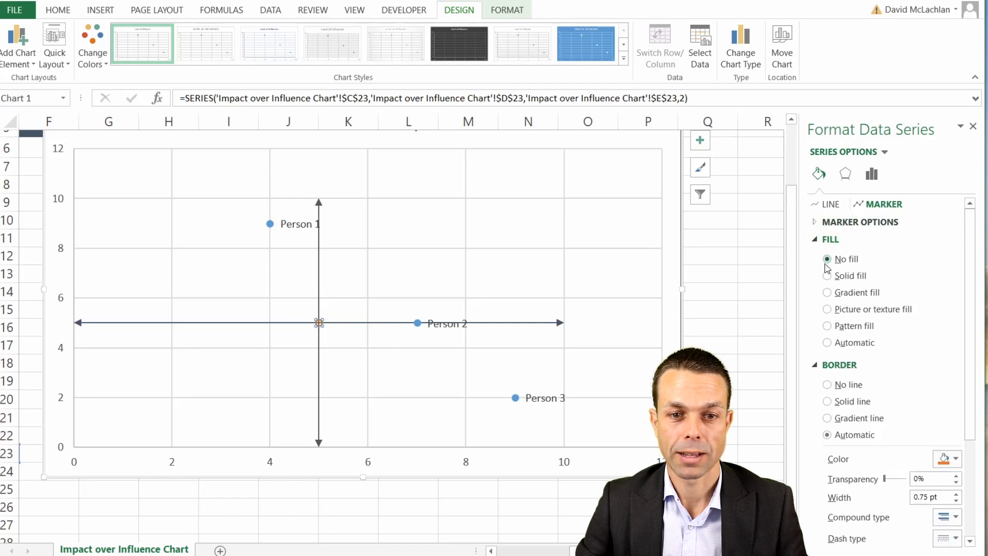
pyautogui.click(827, 384)
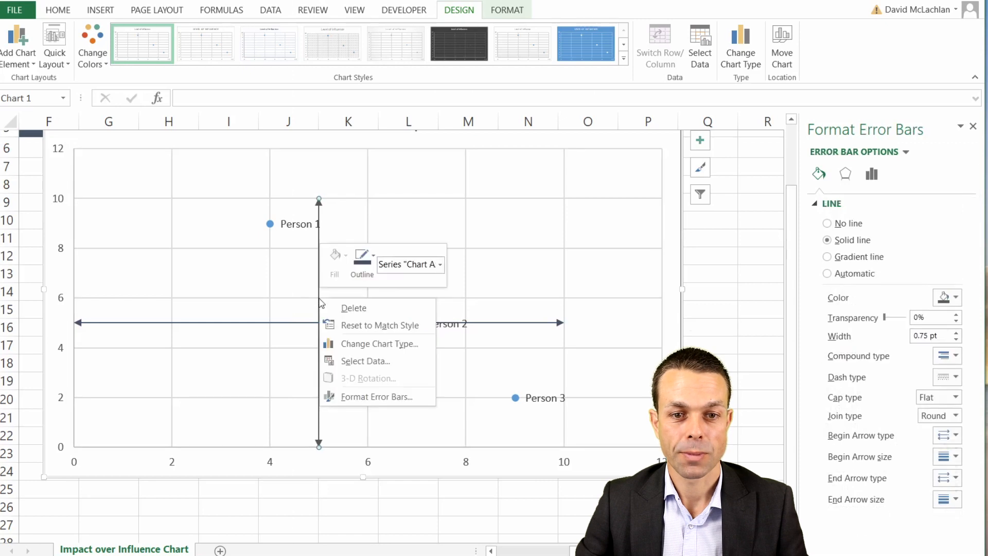
# Step: Recolour the vertical and horizontal quadrant lines gold and remove their arrowheads
pyautogui.click(872, 174)
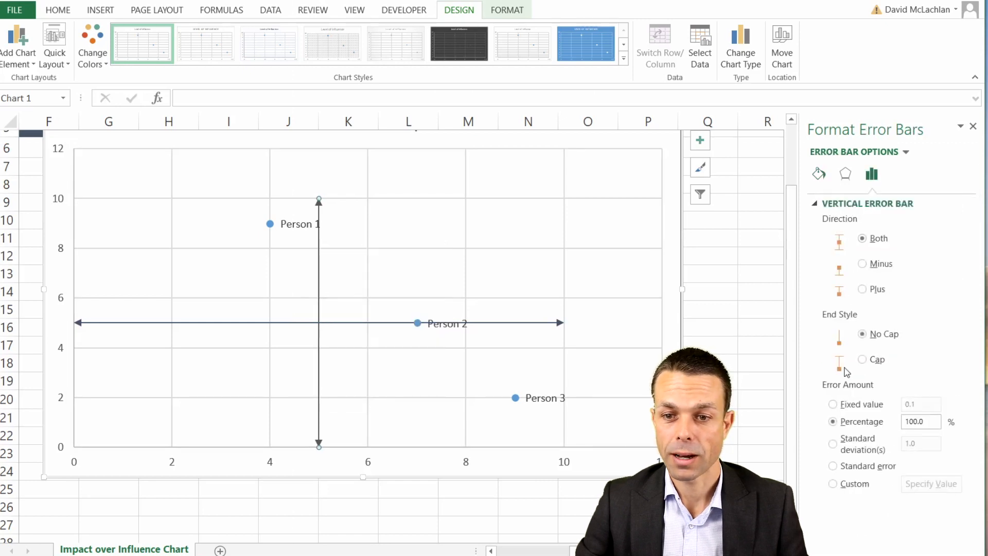
pyautogui.click(818, 174)
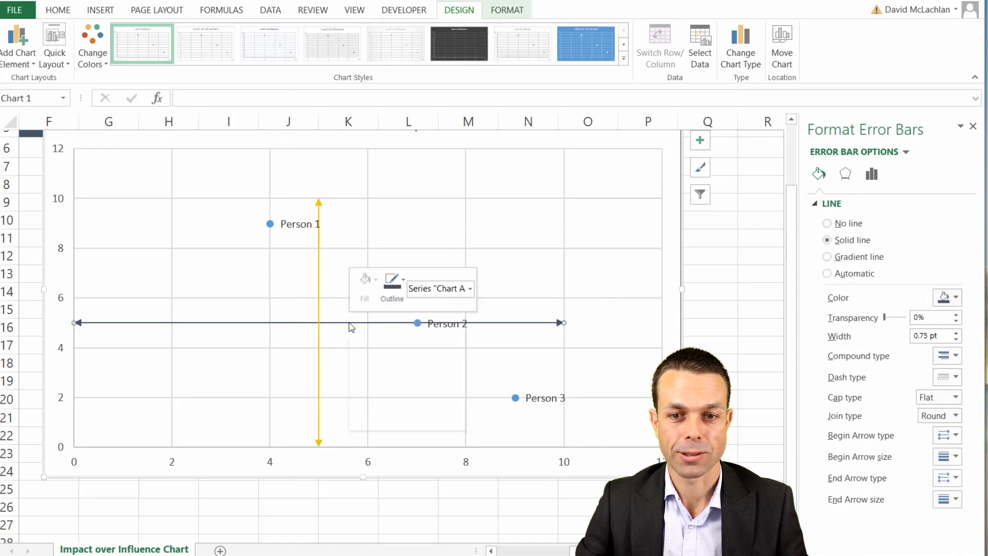
pyautogui.click(872, 173)
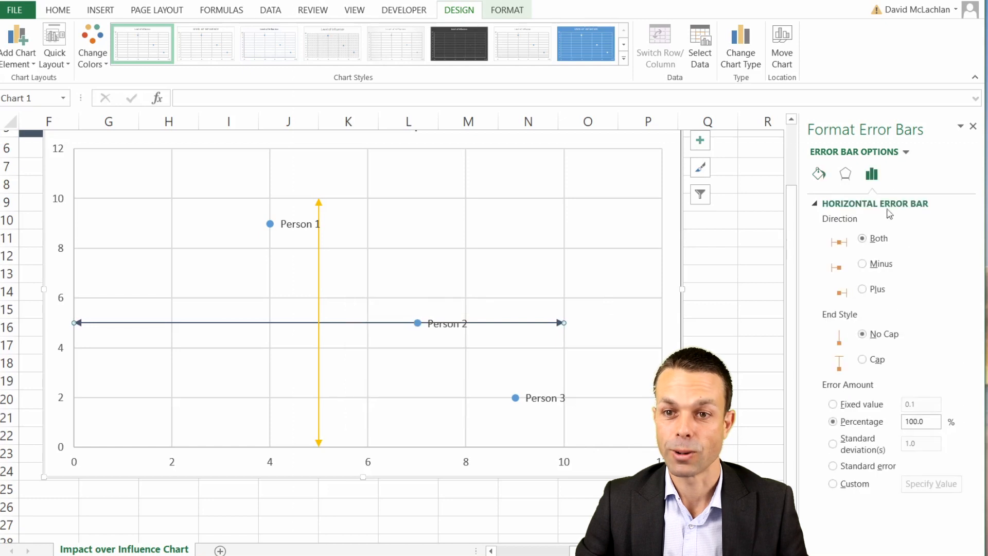
pyautogui.click(819, 174)
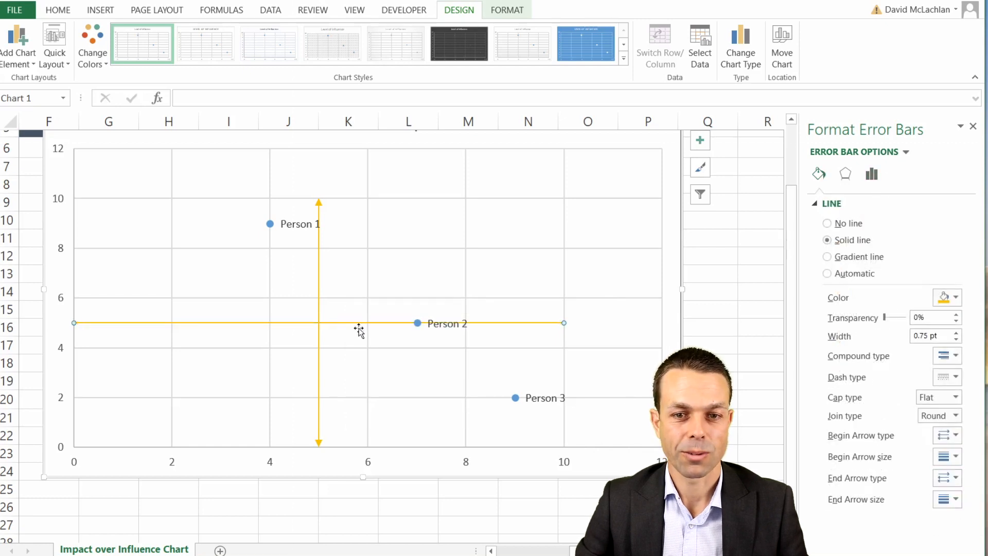
pyautogui.click(318, 293)
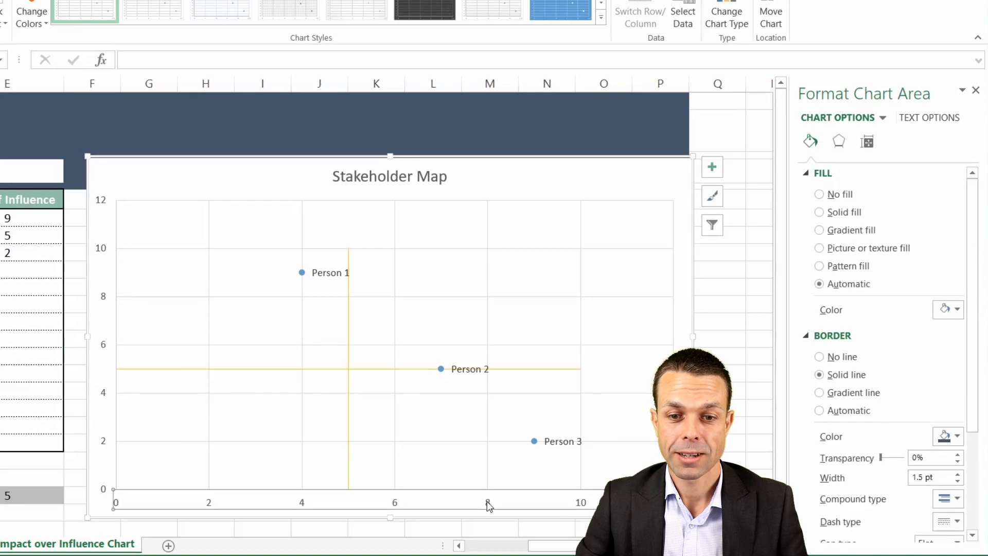
# Step: Set the maximum bound of both the horizontal and vertical axes to 10.0
pyautogui.rightClick(488, 503)
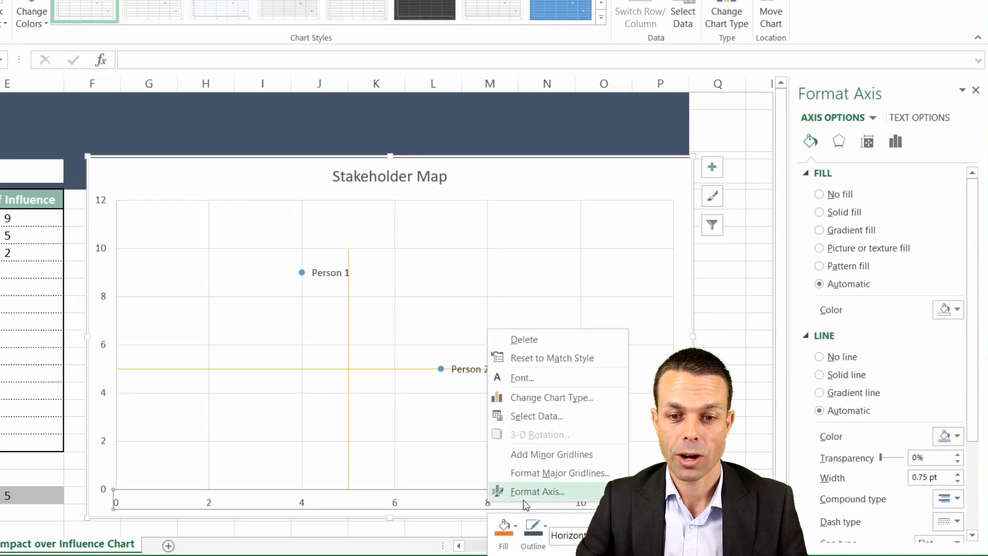
pyautogui.click(895, 141)
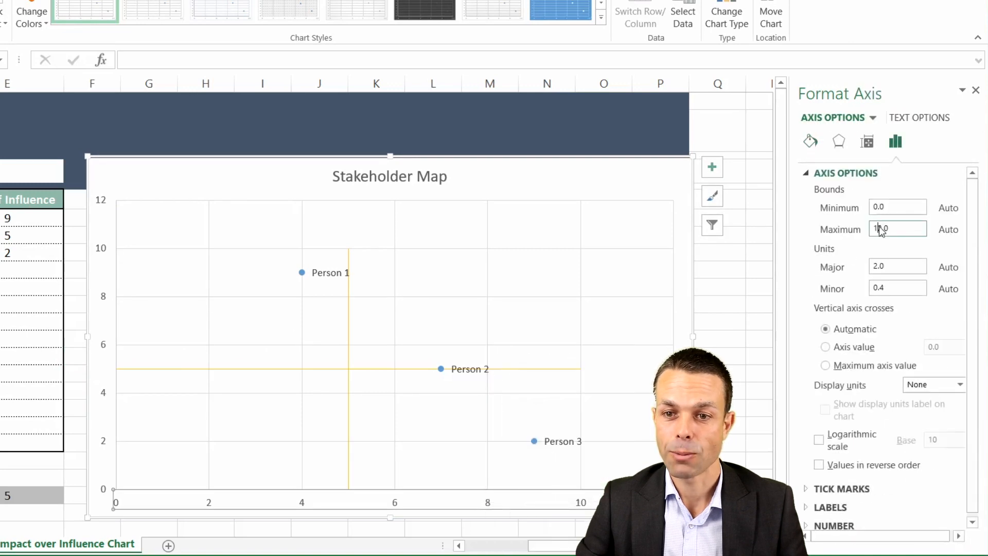
pyautogui.write('10.0')
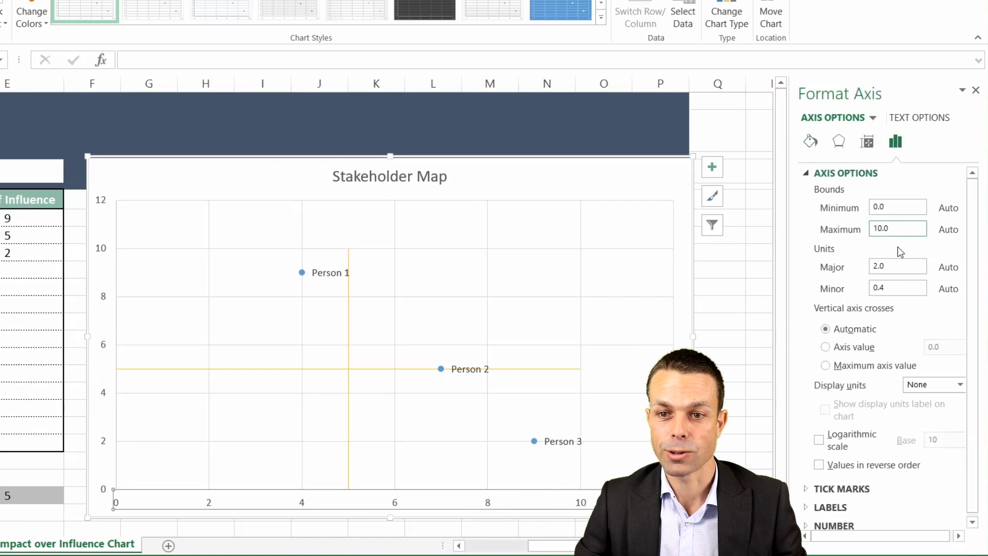
pyautogui.click(898, 228)
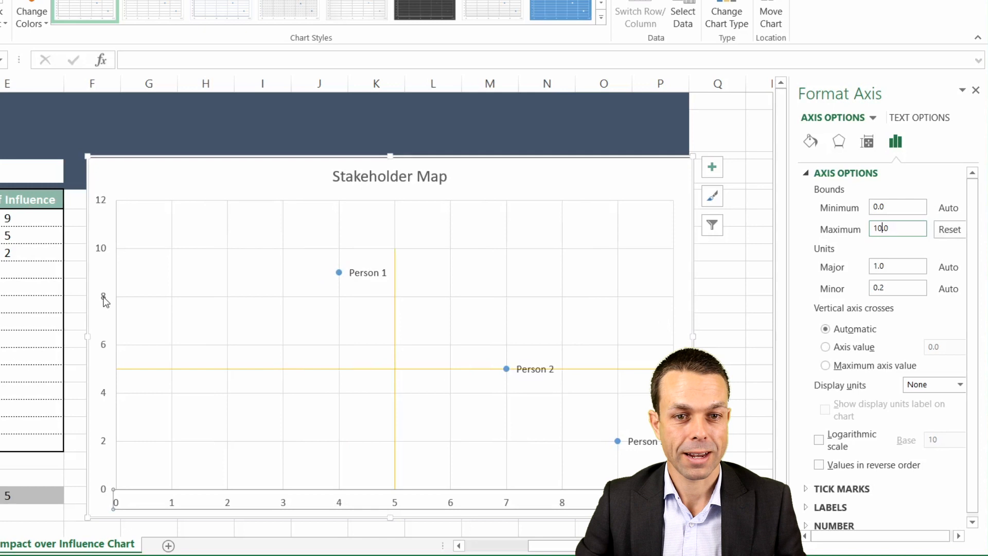
pyautogui.rightClick(104, 299)
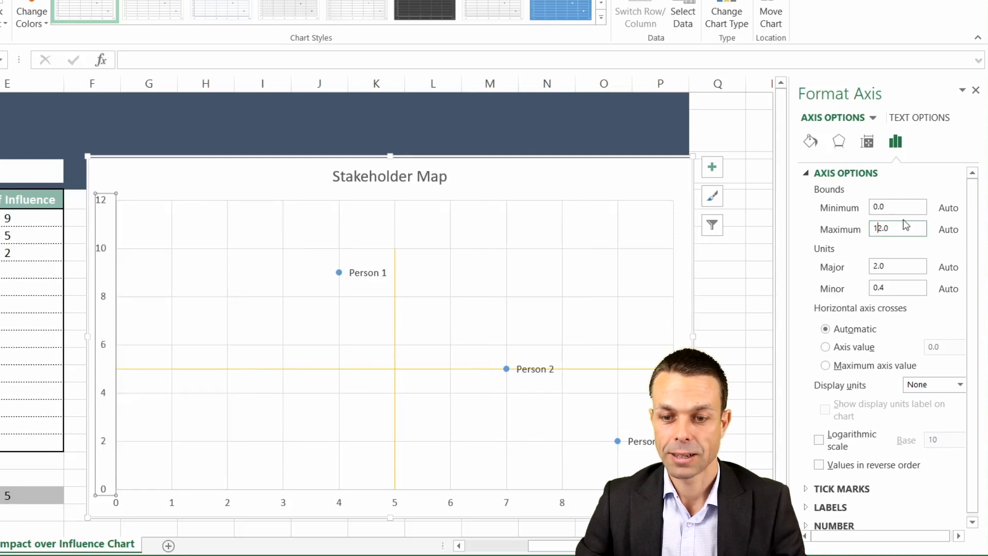
pyautogui.write('10.0')
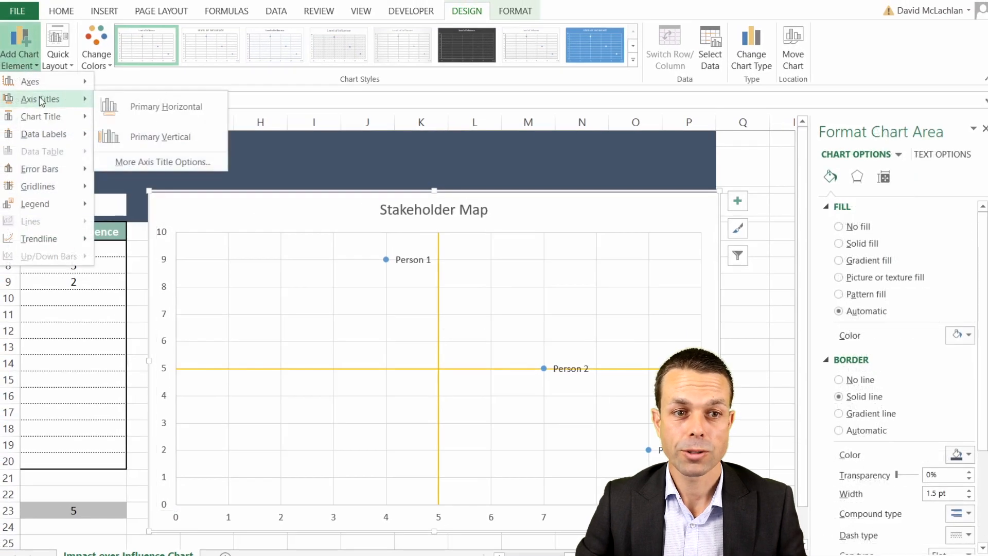
# Step: Add a horizontal axis title linked to the Impact of Change header cell
pyautogui.click(166, 106)
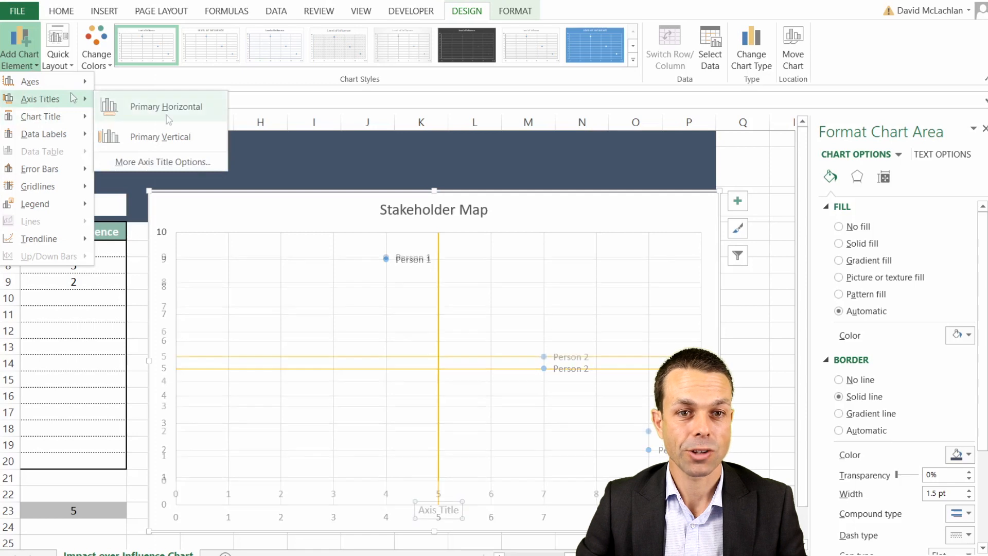
pyautogui.click(161, 137)
pyautogui.write("='Impact over Influence Chart'!$E$6")
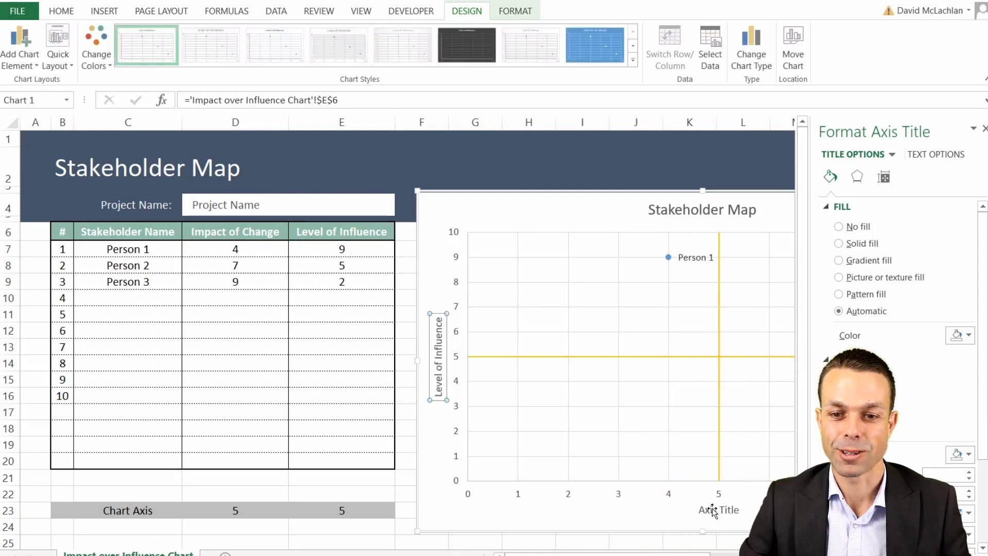
pyautogui.click(718, 509)
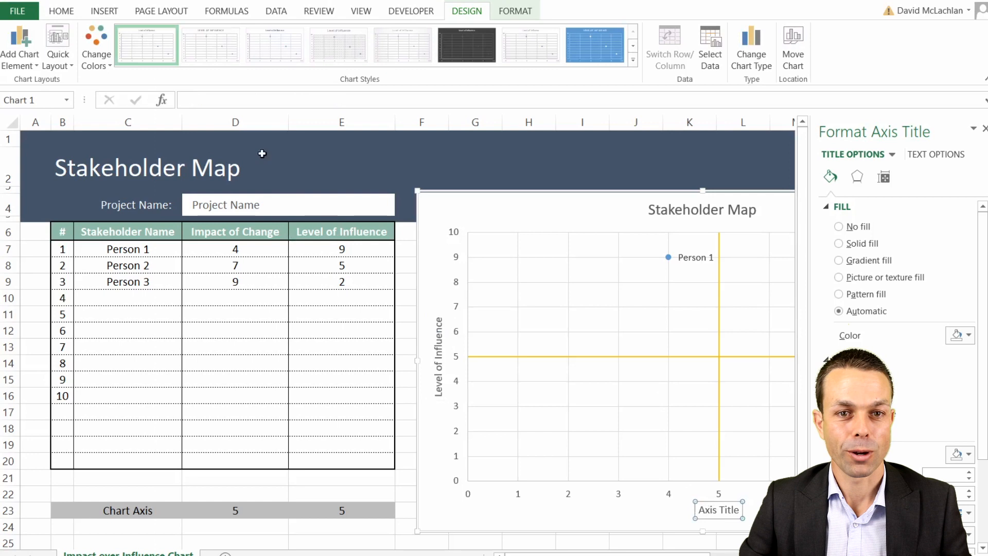
pyautogui.write('=')
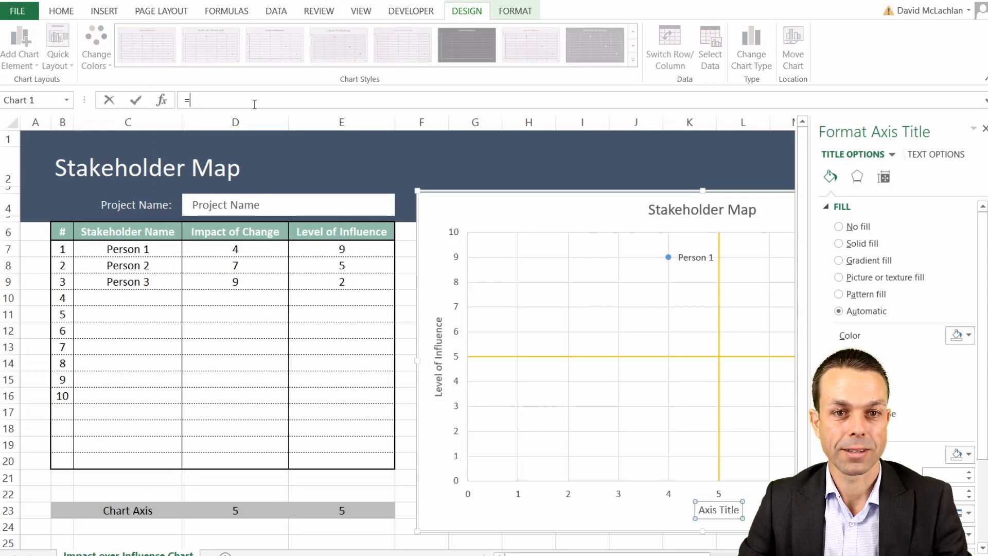
pyautogui.click(235, 231)
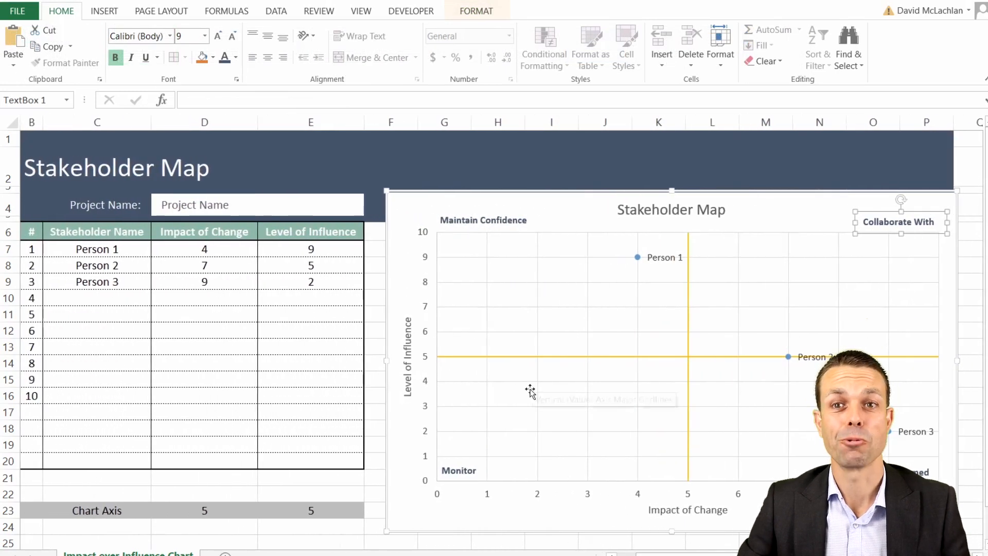
# Step: Fill the stakeholder names down from Person 4 to Person 8
pyautogui.click(97, 282)
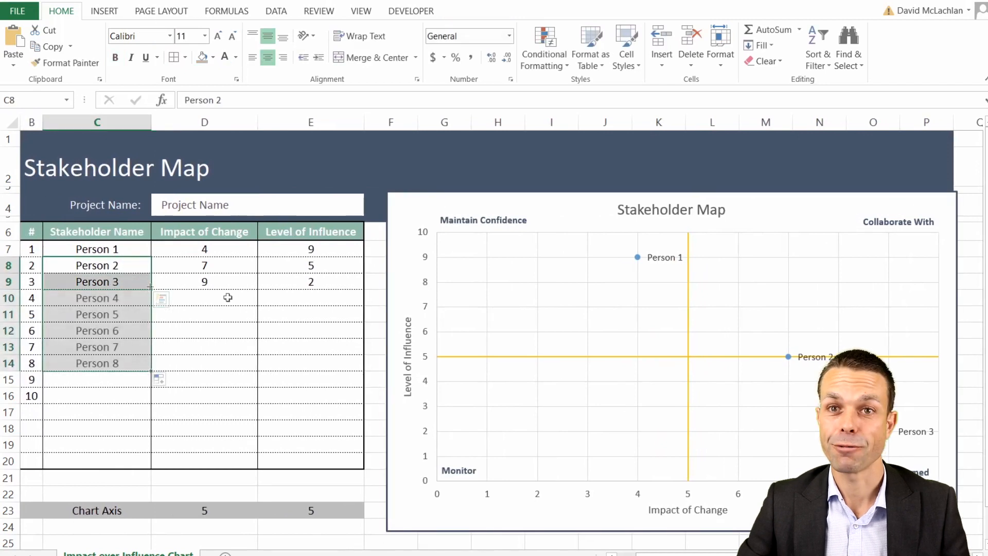
pyautogui.click(203, 297)
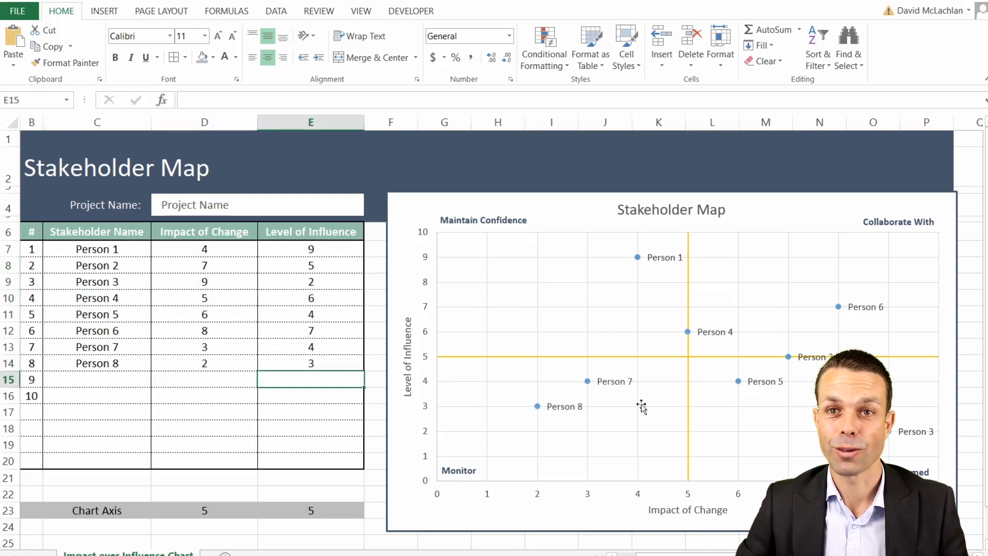
pyautogui.moveTo(754, 244)
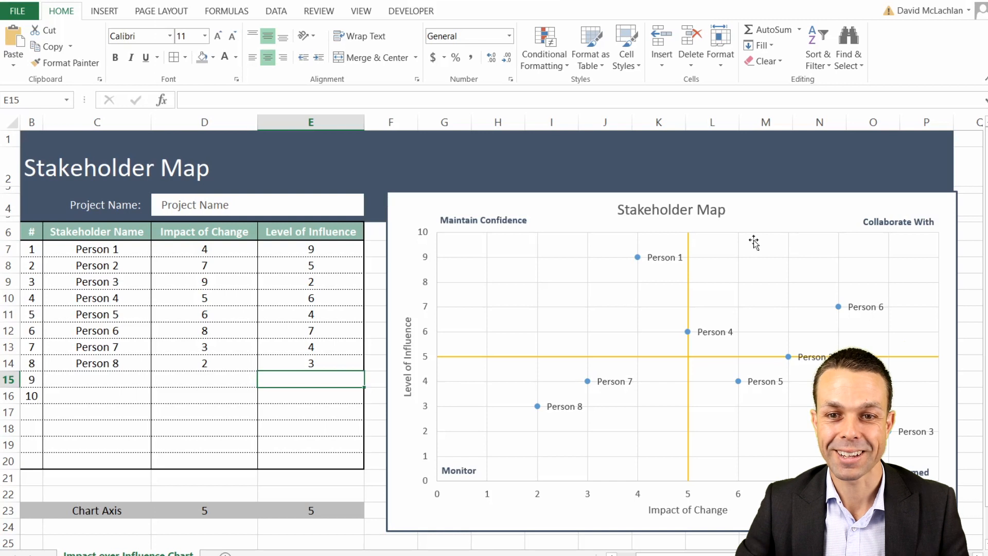
pyautogui.moveTo(680, 241)
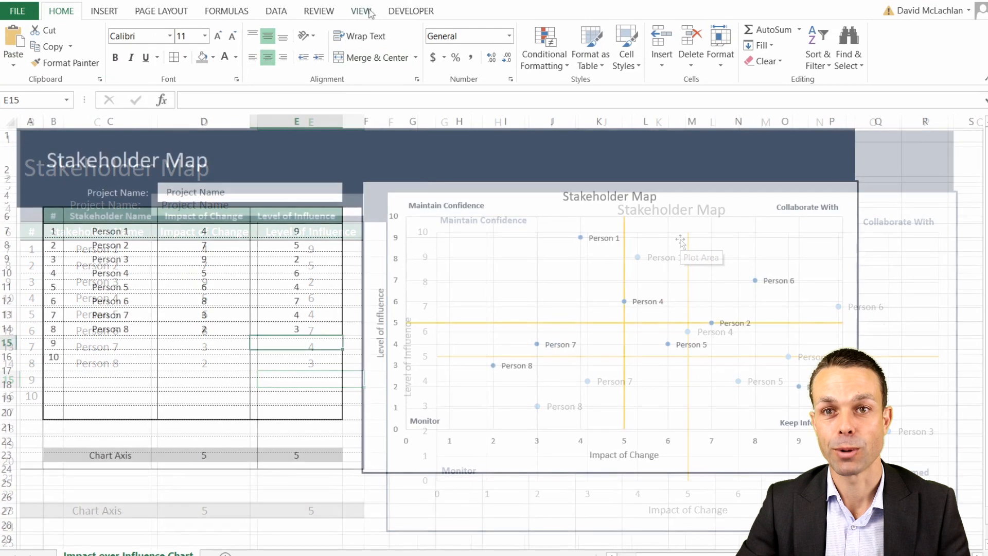
# Step: Turn off worksheet gridlines from View and deselect the chart to show the finished sheet
pyautogui.click(361, 10)
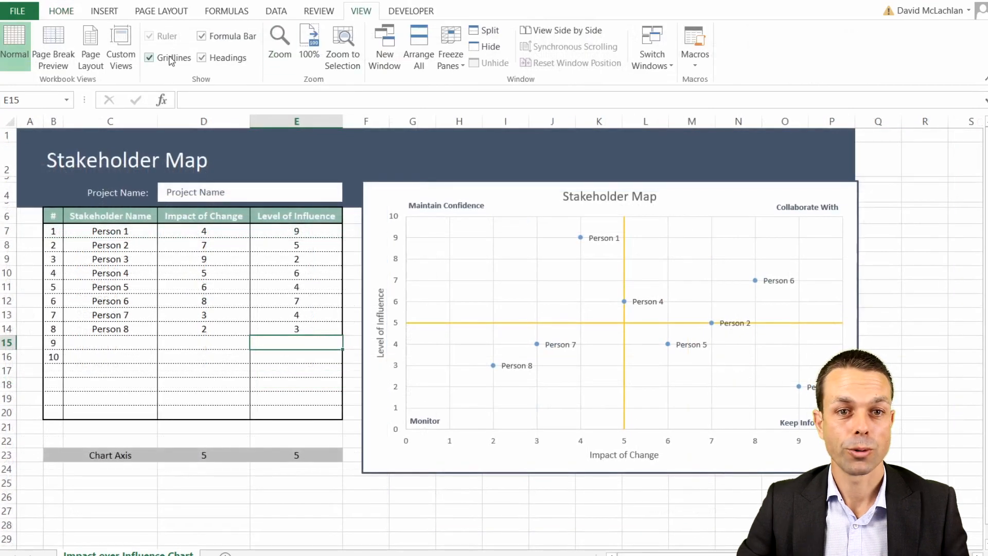
pyautogui.click(149, 58)
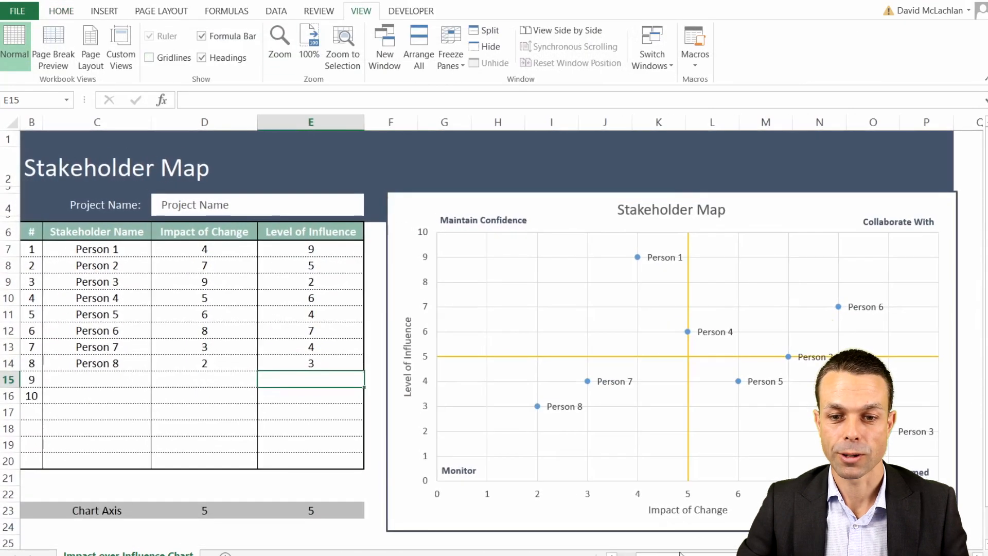
pyautogui.hscroll(-3)
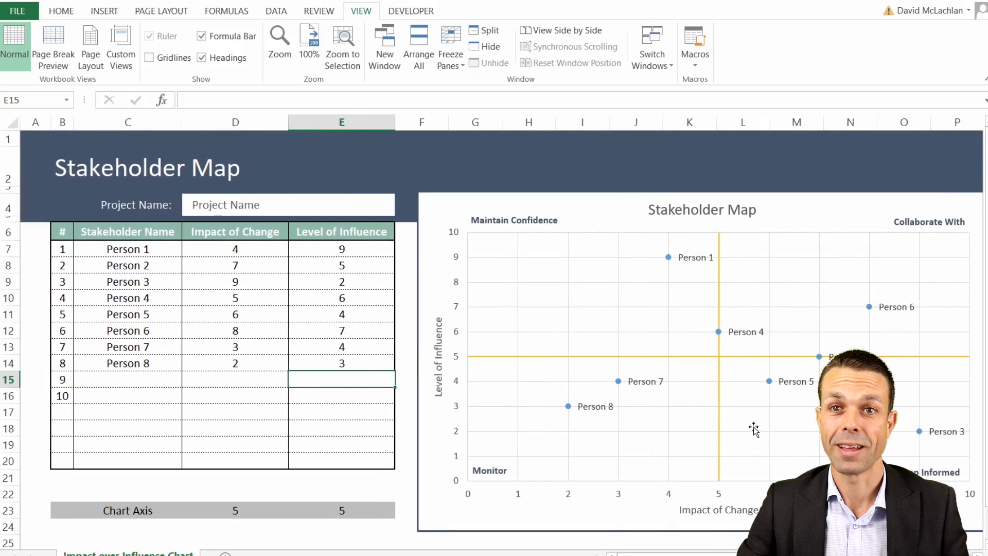
pyautogui.click(35, 511)
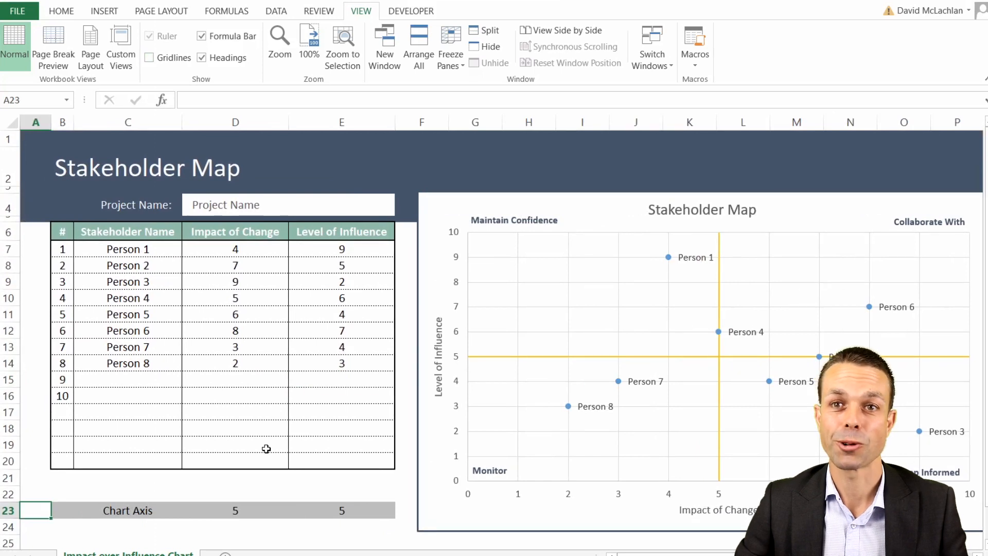